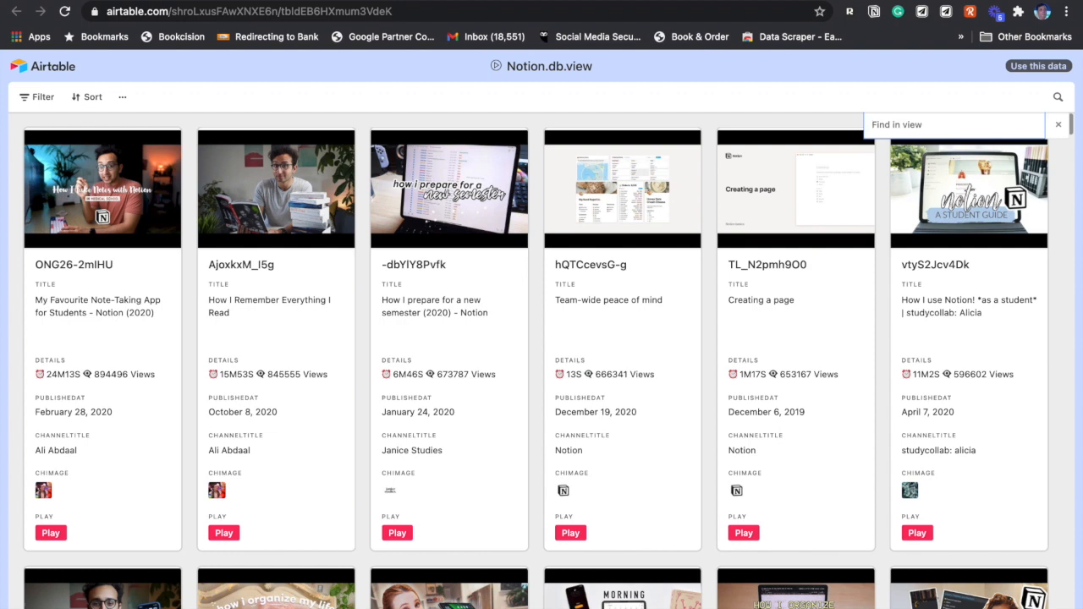
- Search the gallery for 'Books' and step through four matching cards
text(B)
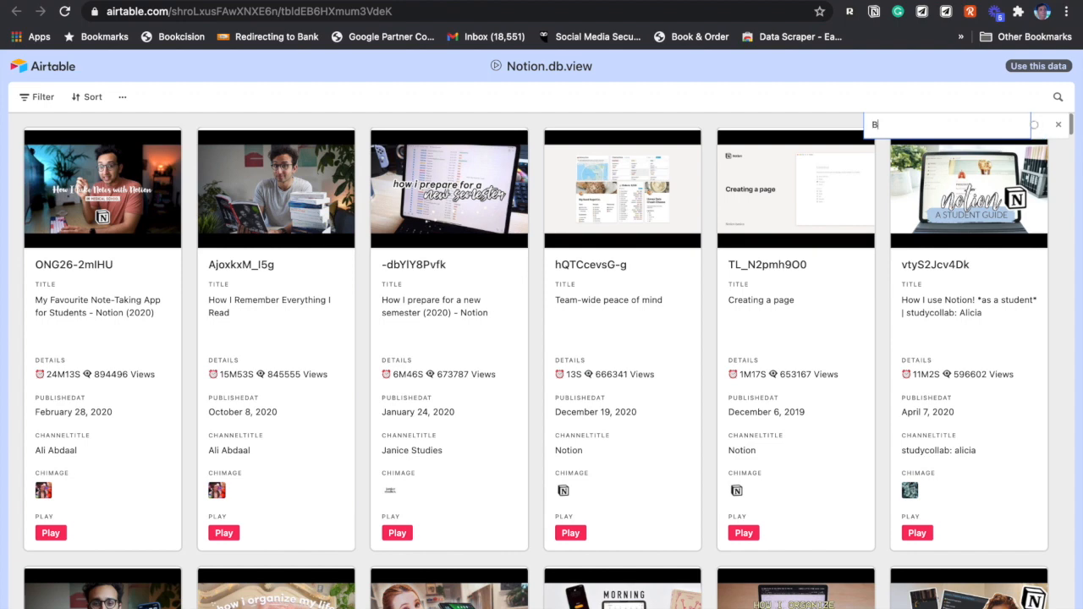
text(ooks)
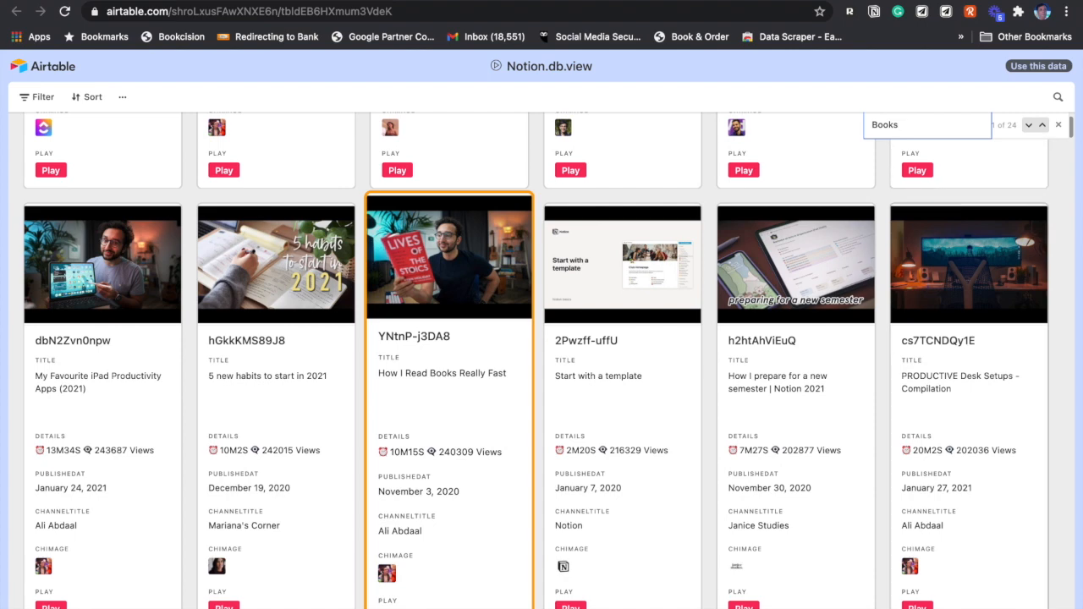
scroll(down, 3)
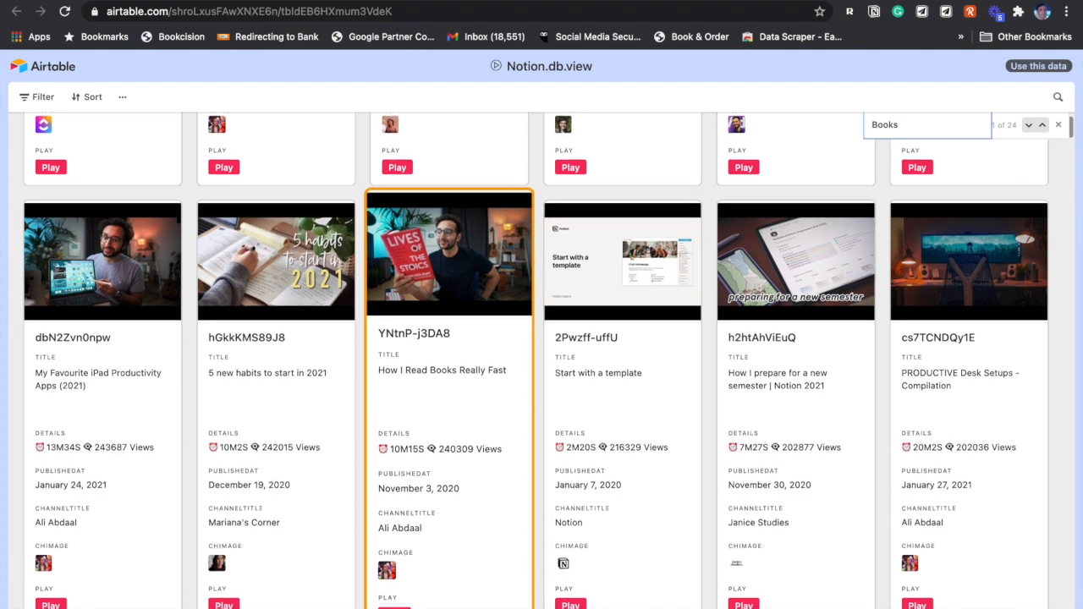
scroll(down, 3)
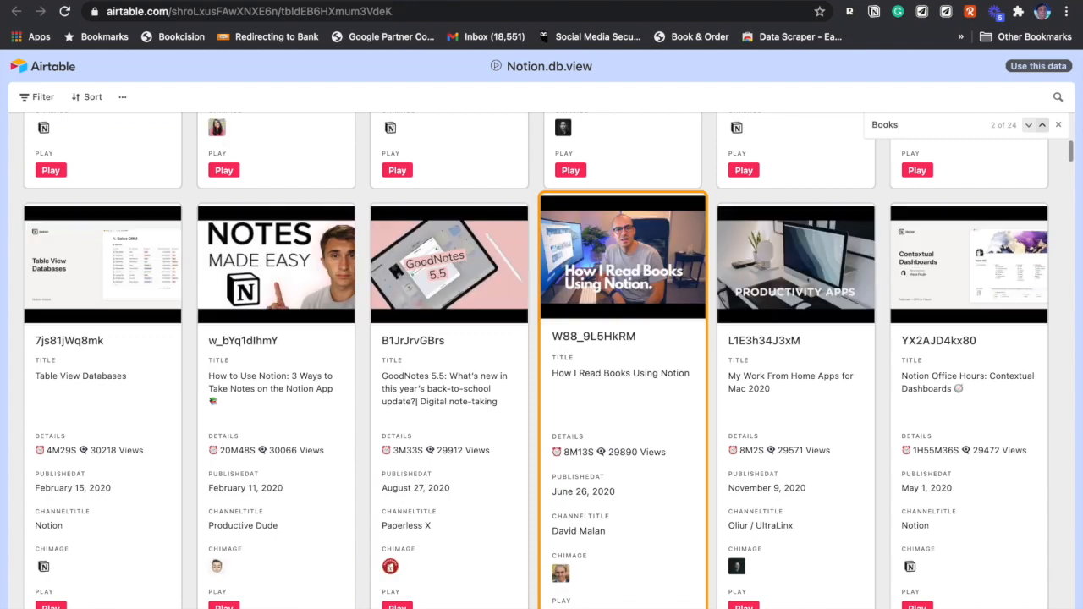
click(1042, 124)
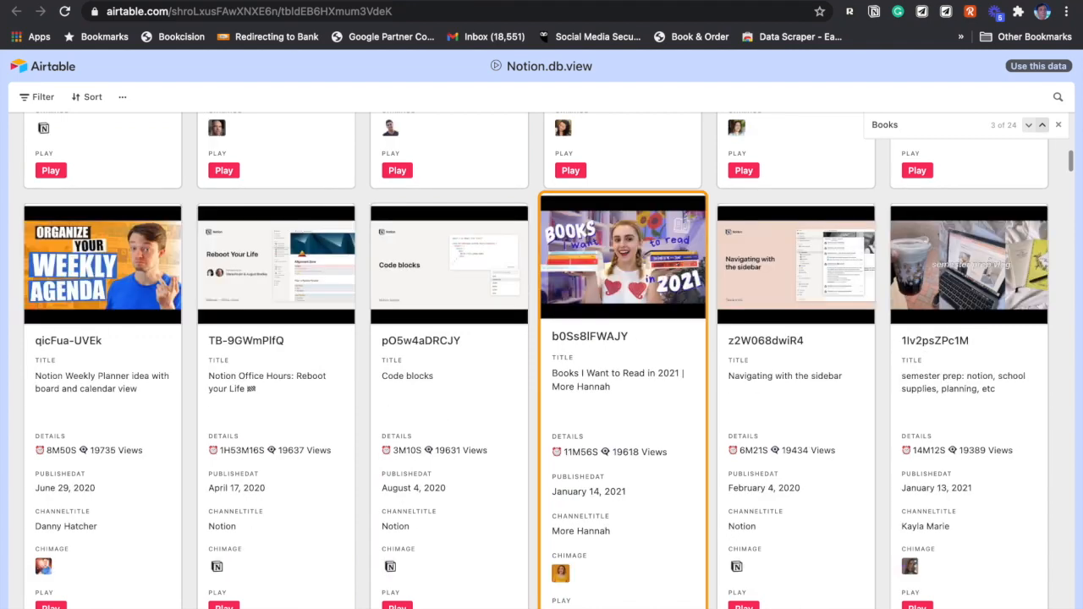
click(1043, 124)
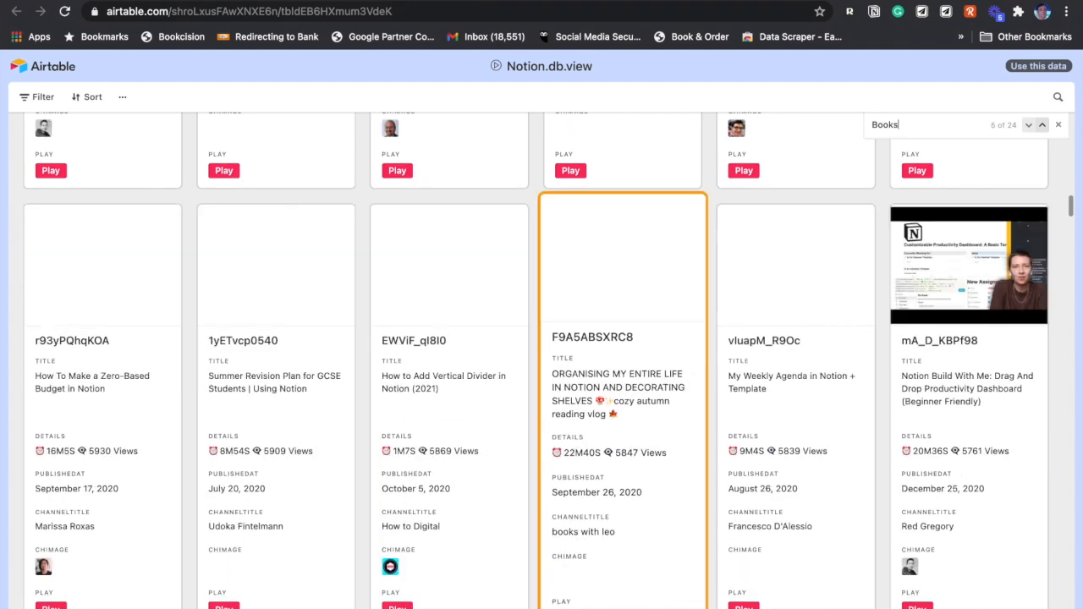
click(1042, 124)
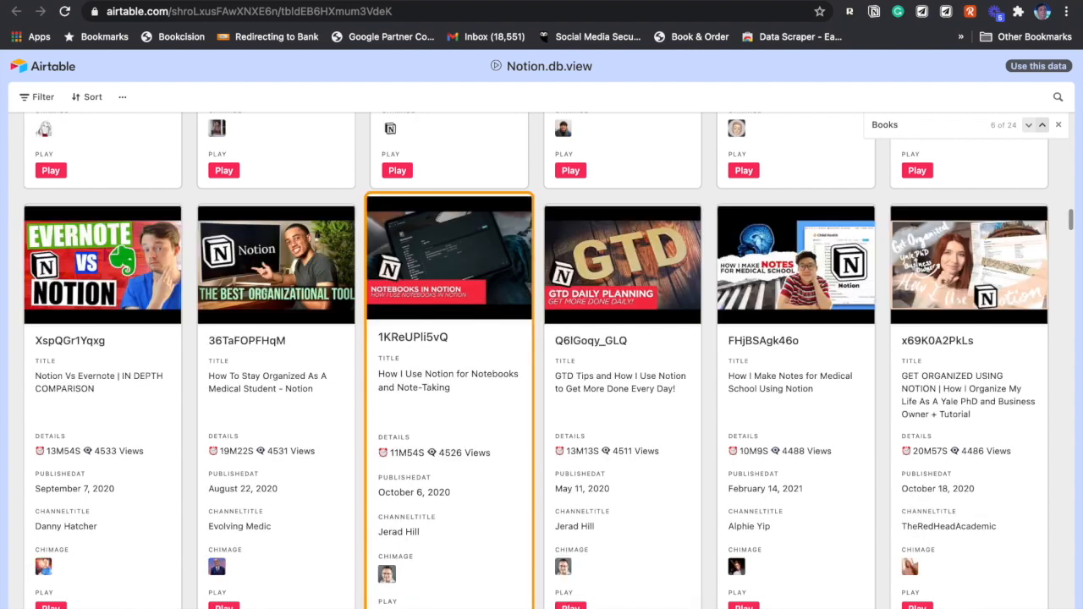
click(1042, 125)
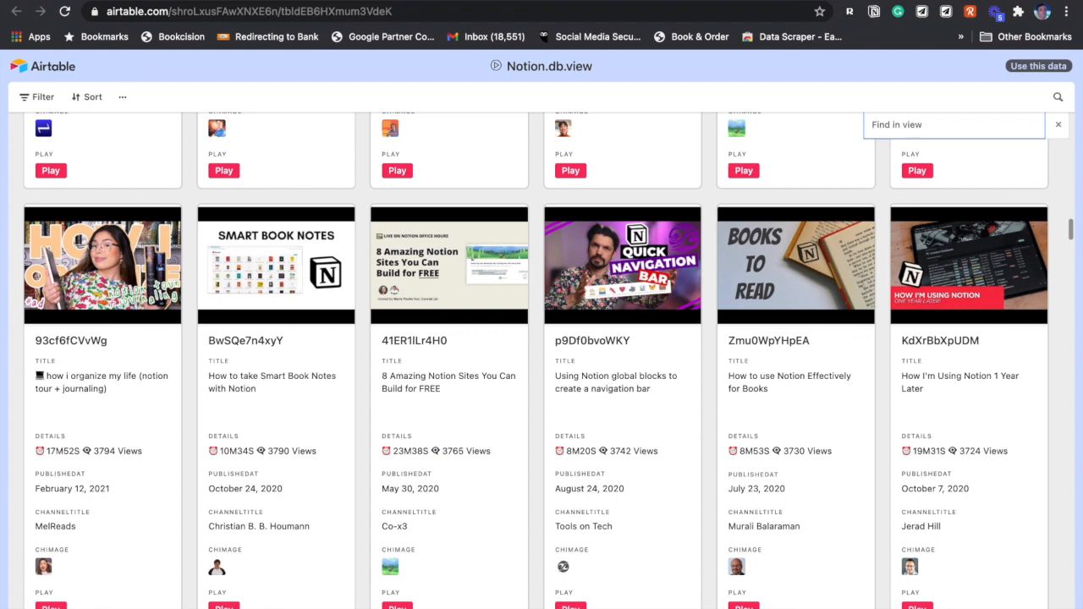
- Search for 'Website' and jump through three matching cards
text(Website)
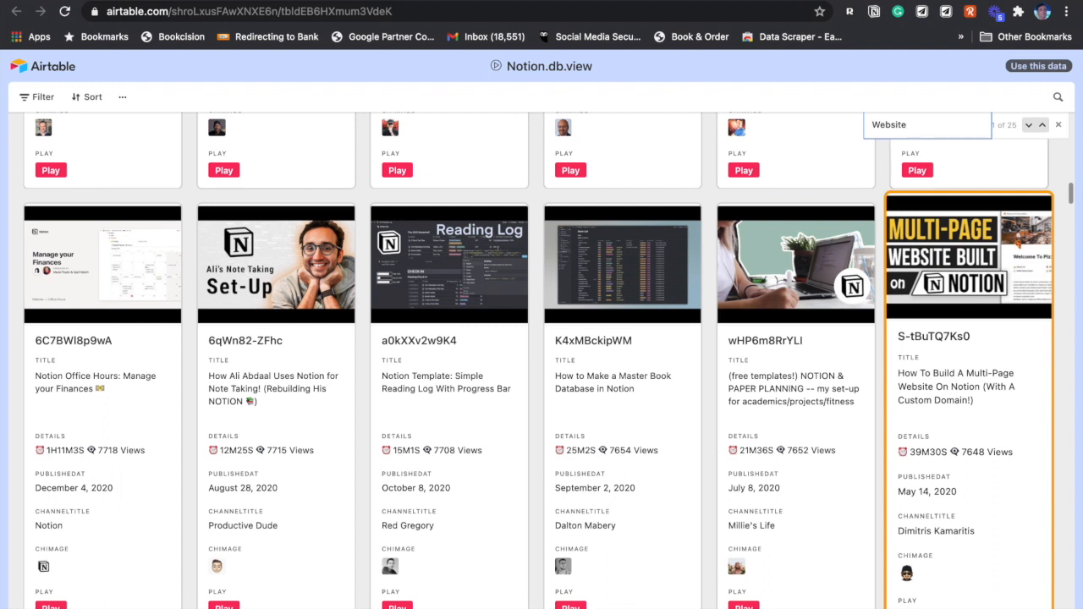
scroll(down, 3)
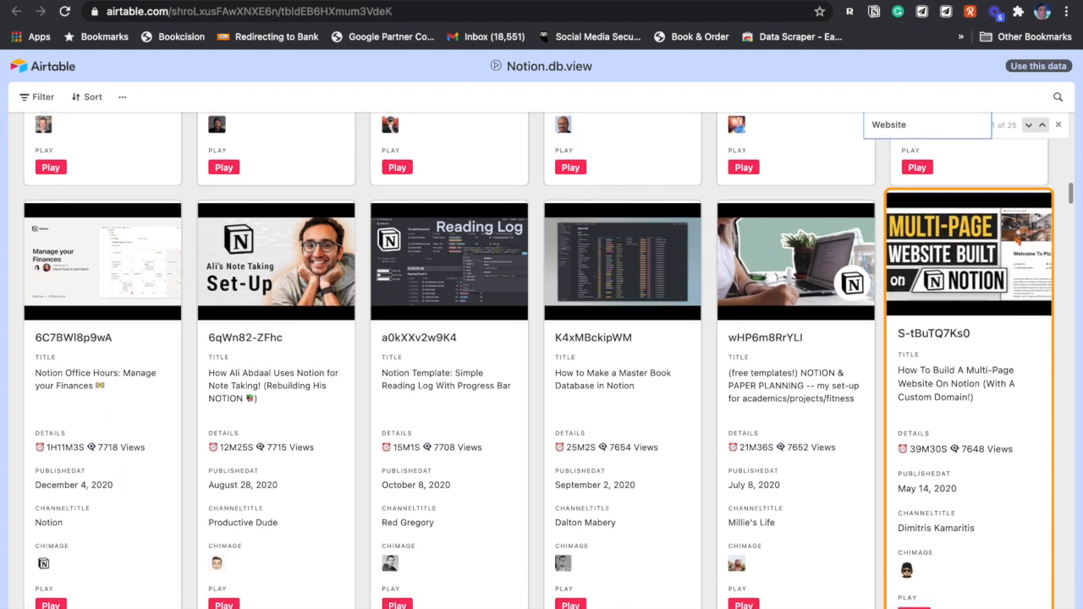
scroll(down, 3)
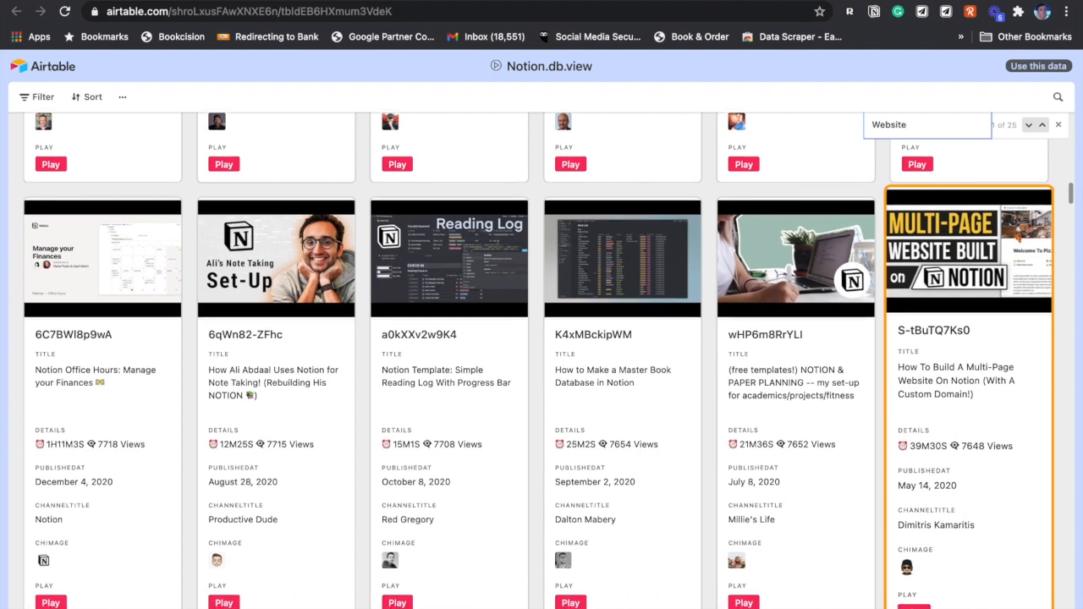
scroll(down, 3)
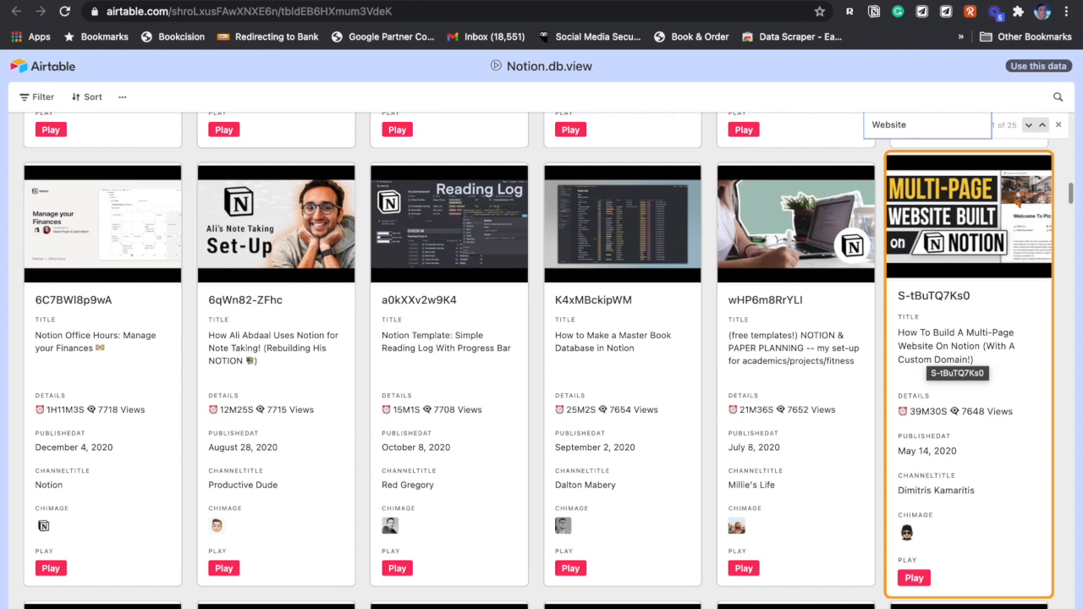
click(1042, 125)
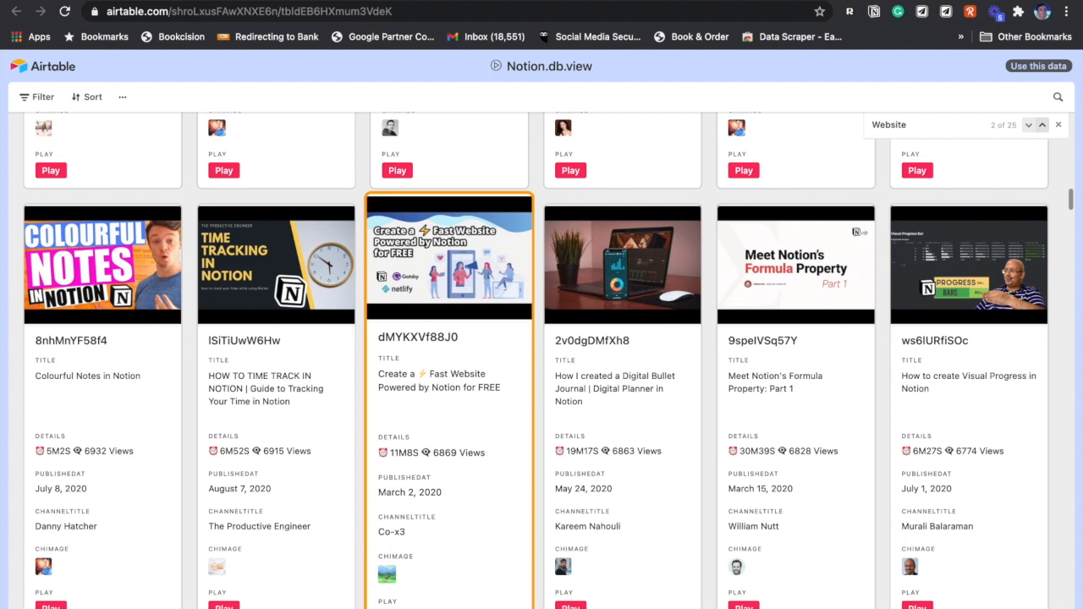
click(1042, 125)
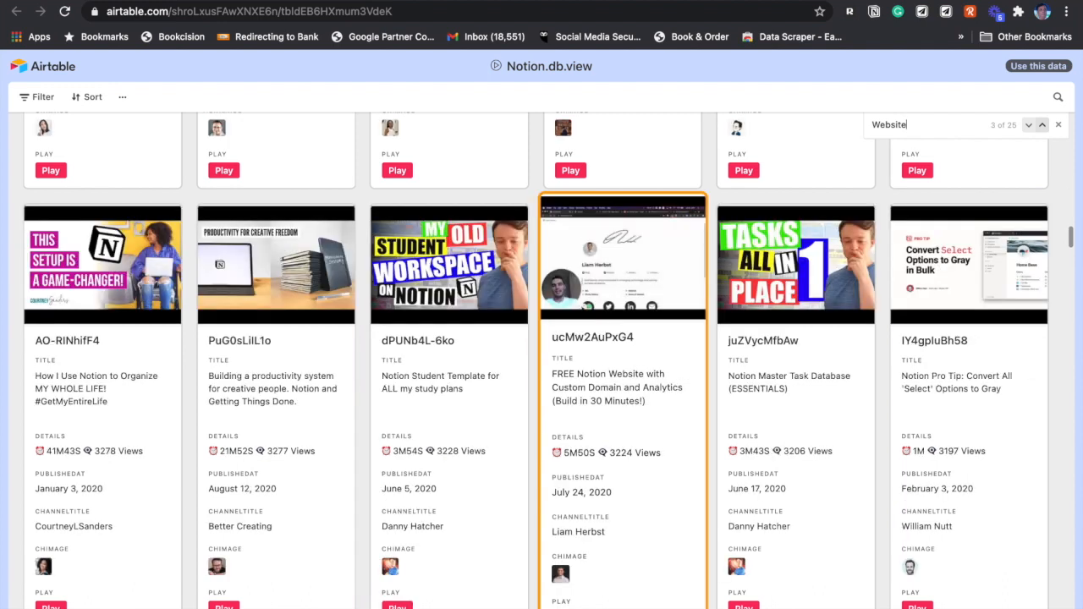
click(1042, 125)
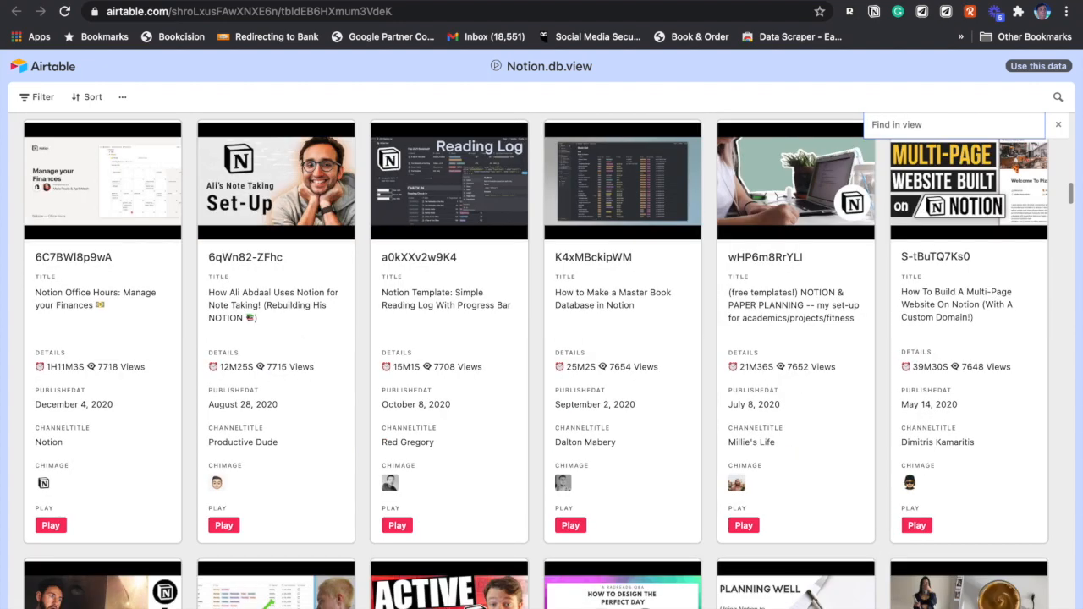
- Search for 'Medical', browse several of its 33 matches, then close the find bar
text(Medic)
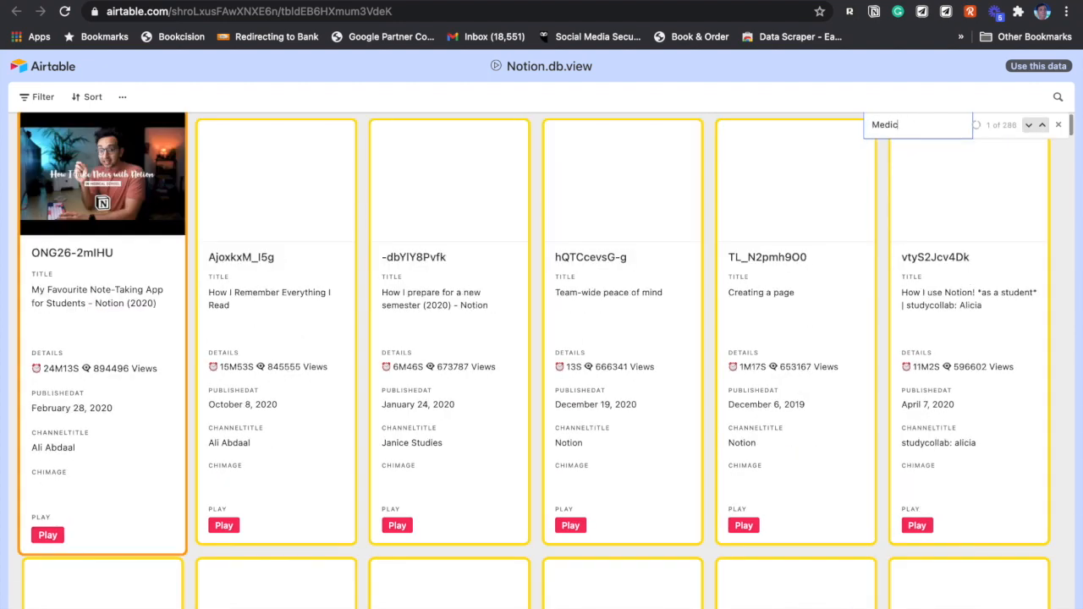
text(al)
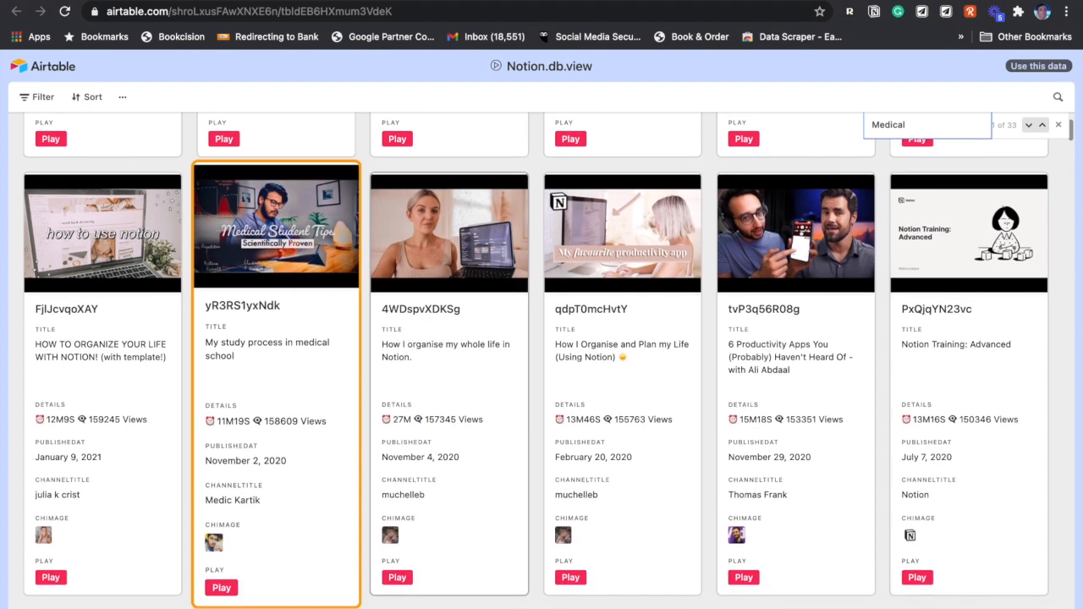
click(1039, 137)
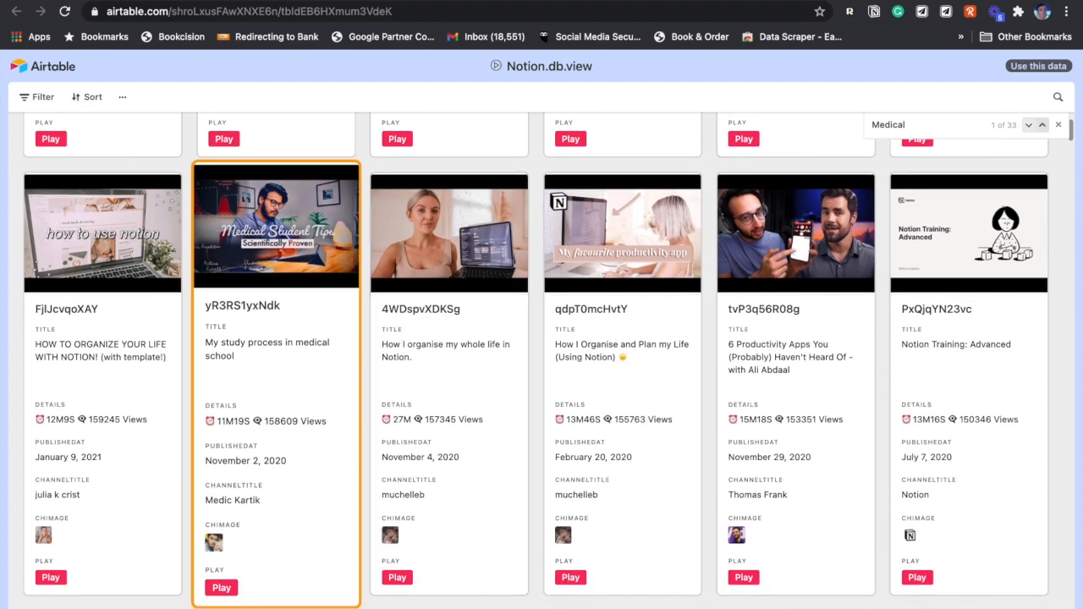
click(1042, 124)
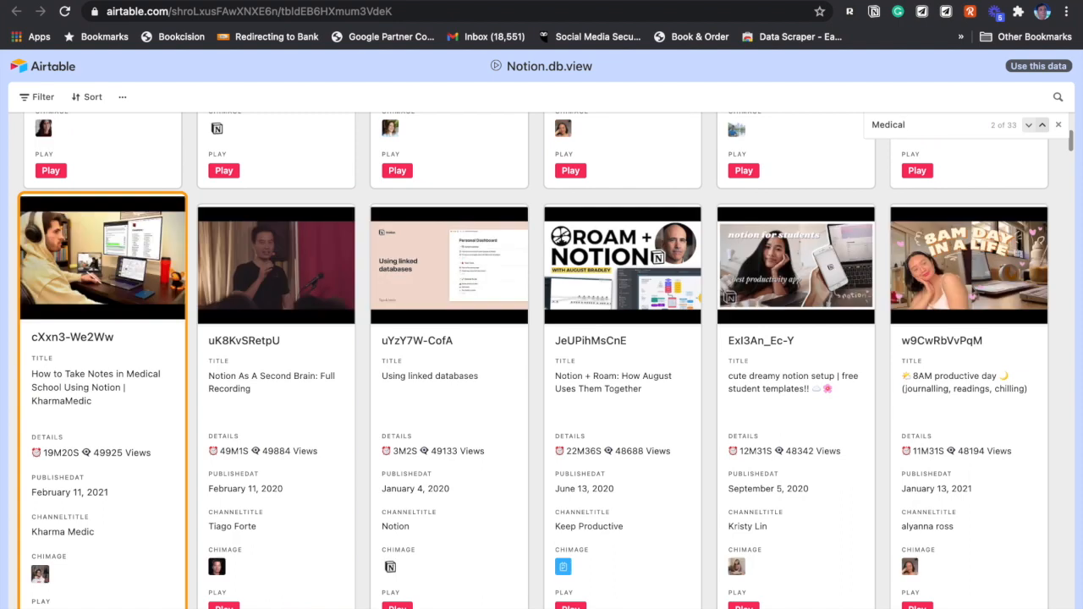
click(1042, 125)
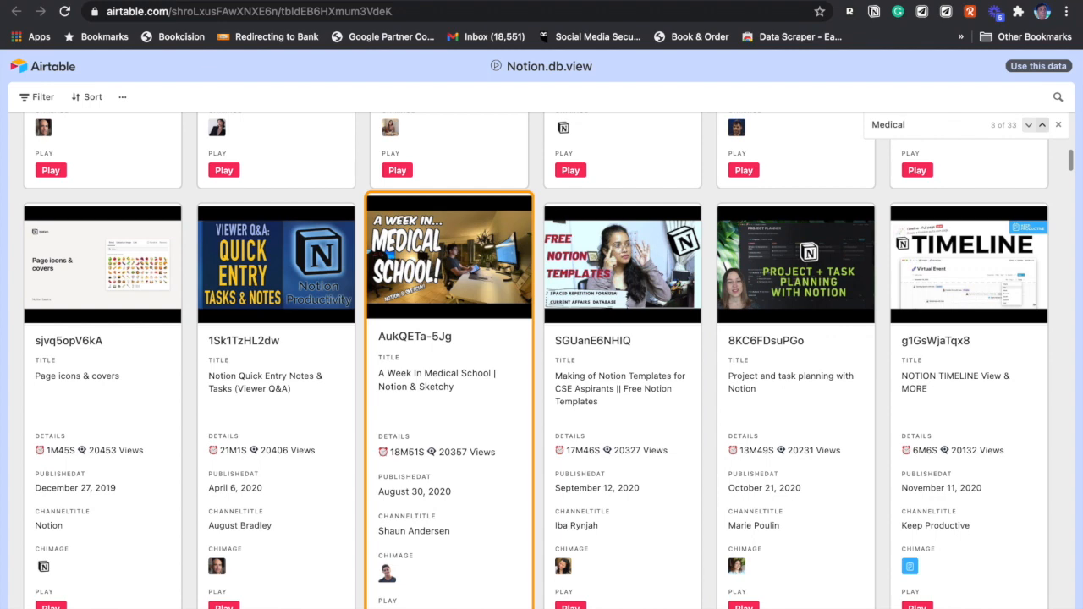
click(1042, 124)
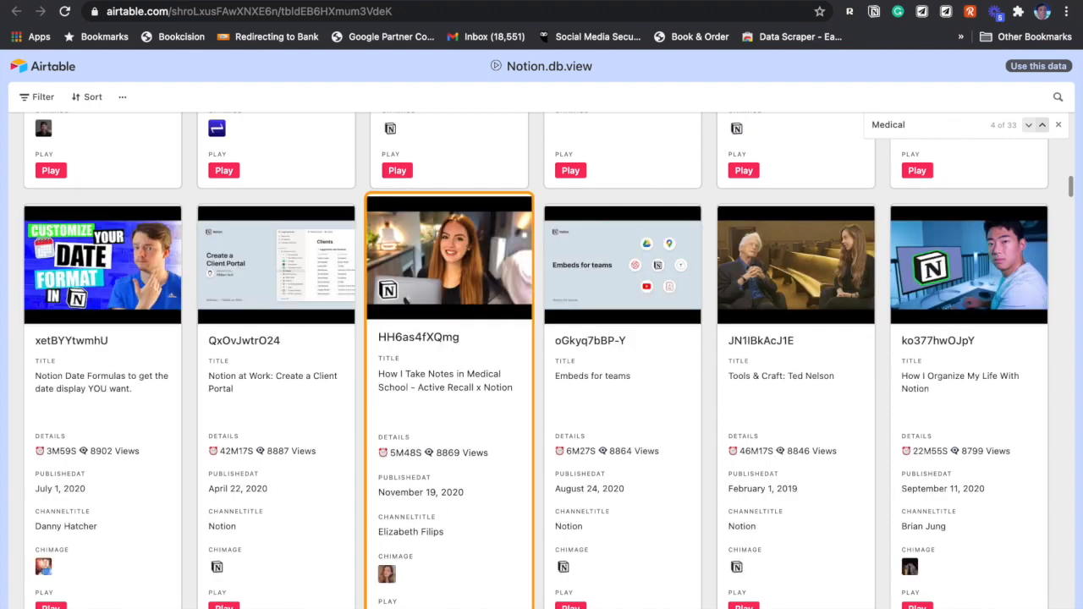
click(1042, 124)
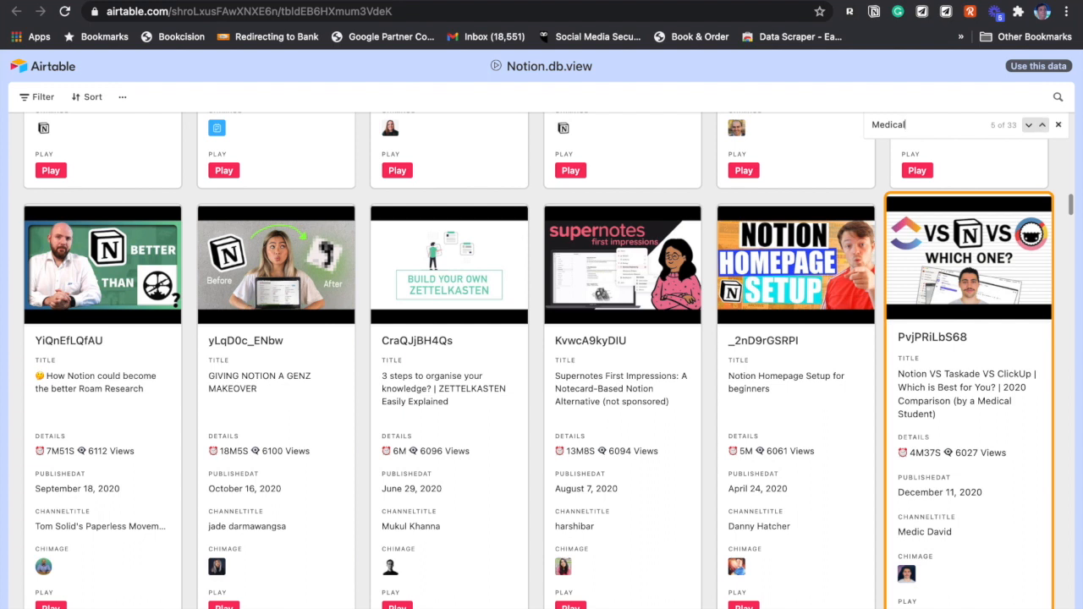
click(1058, 124)
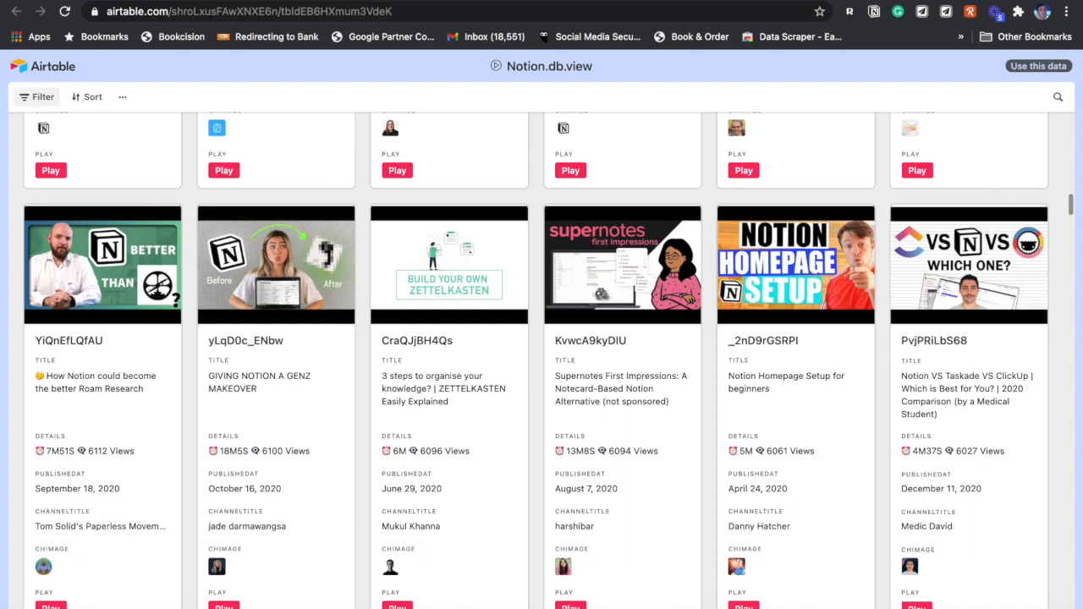
- Add a title-contains 'Formulas' filter and scroll through the formula videos
click(42, 96)
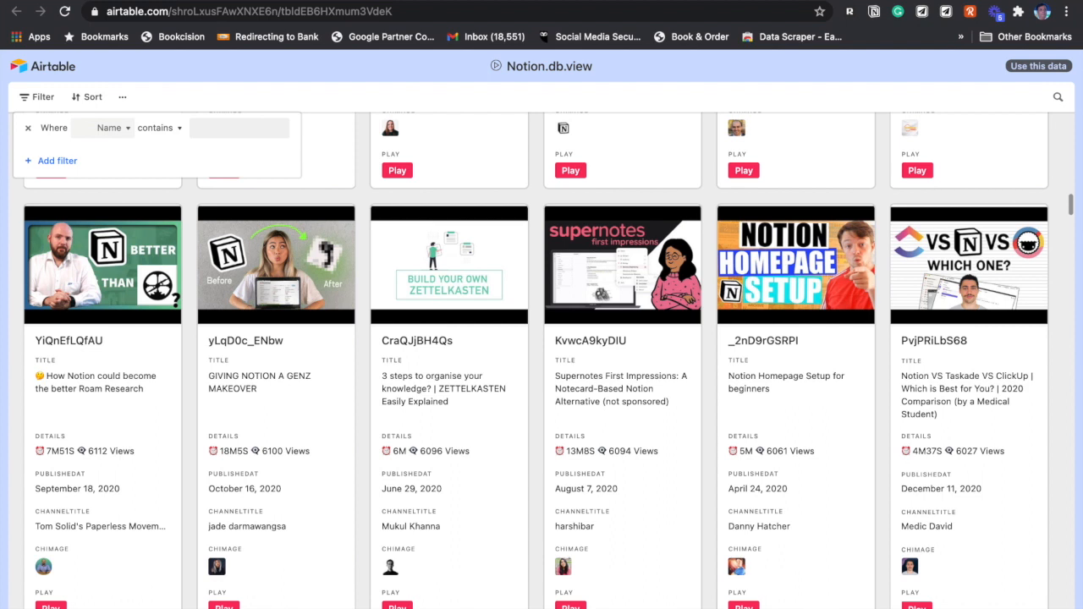
click(112, 128)
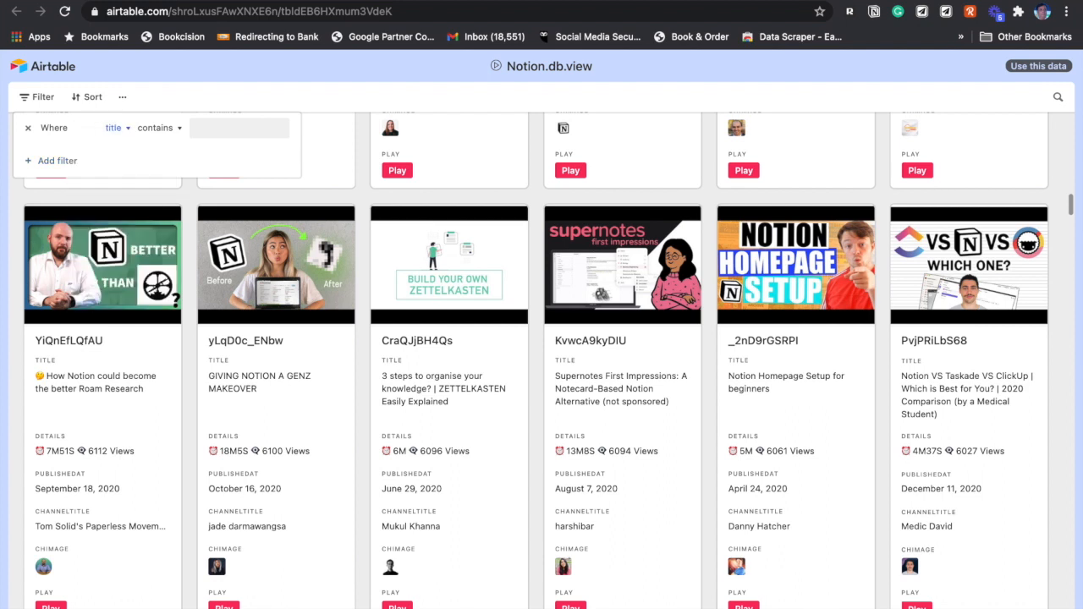
text(F)
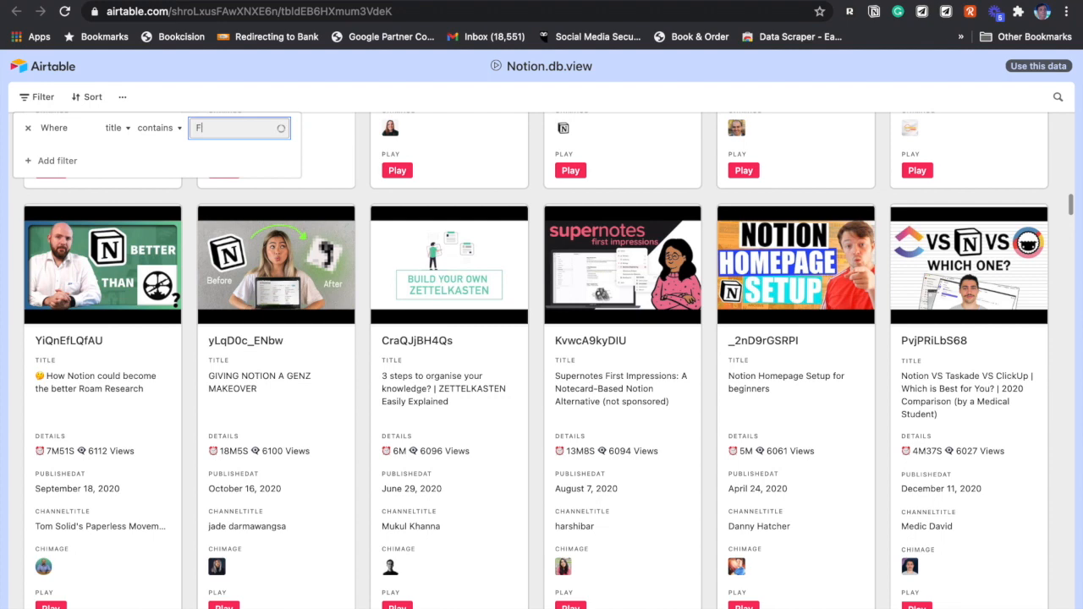
text(orm)
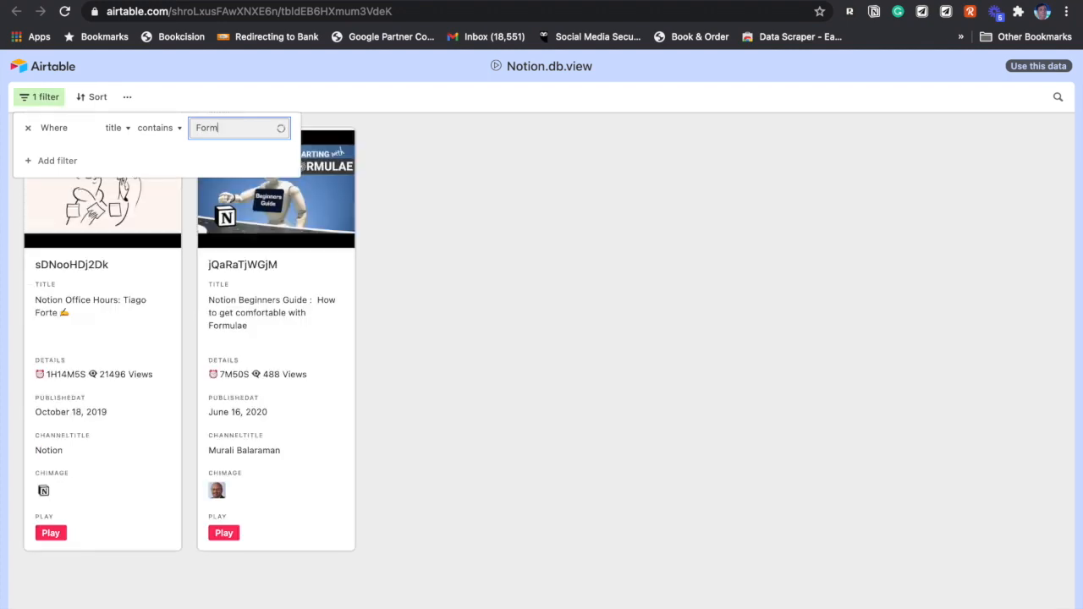
text(ulas)
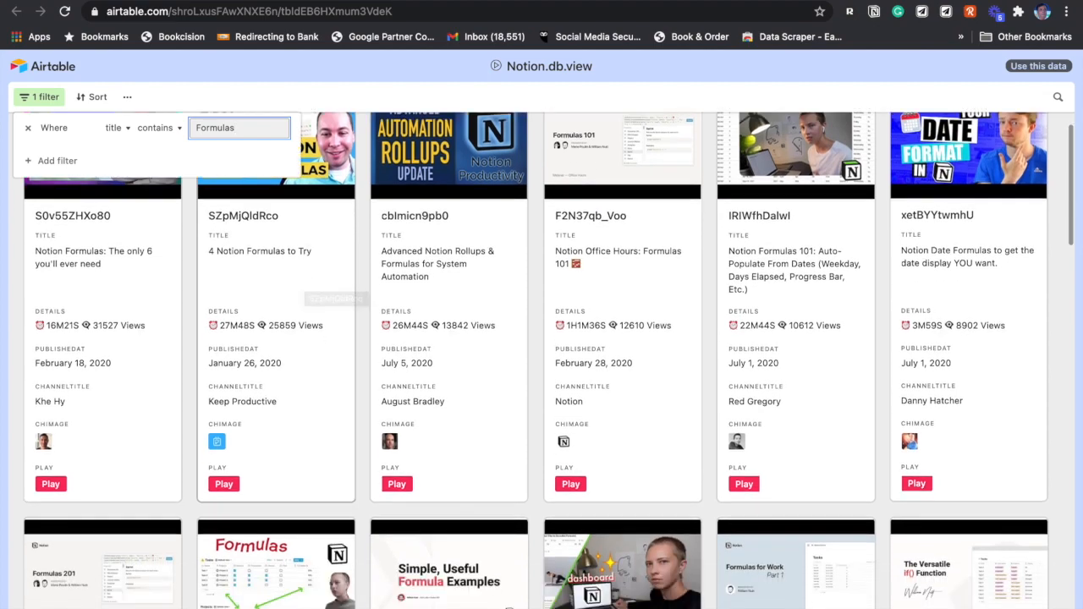
scroll(down, 3)
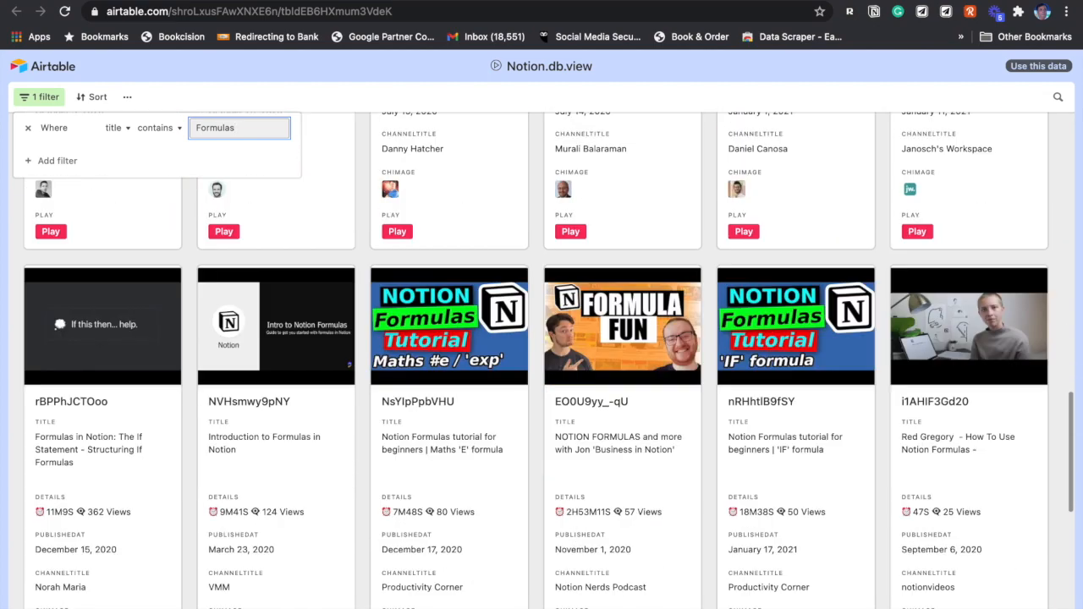
scroll(up, 3)
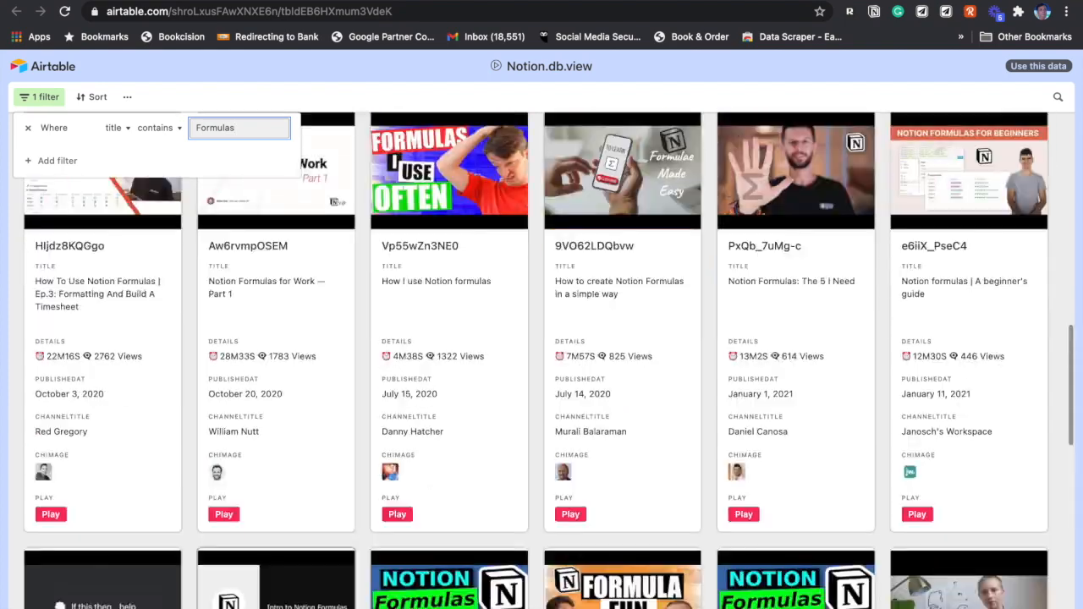
- Add a second And condition: title contains 'IF', leaving three cards
click(56, 161)
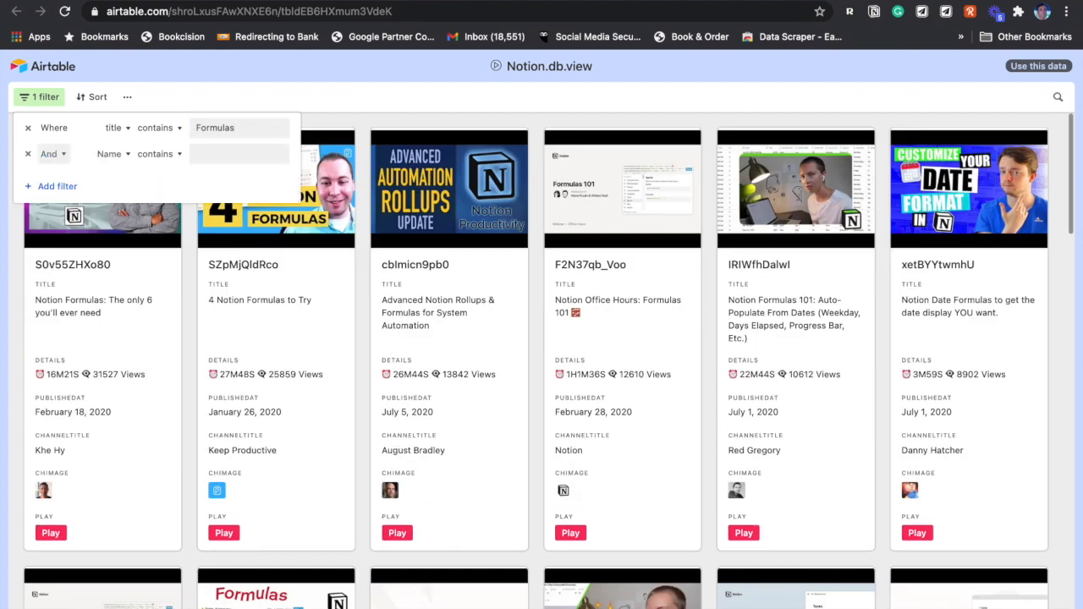
click(113, 153)
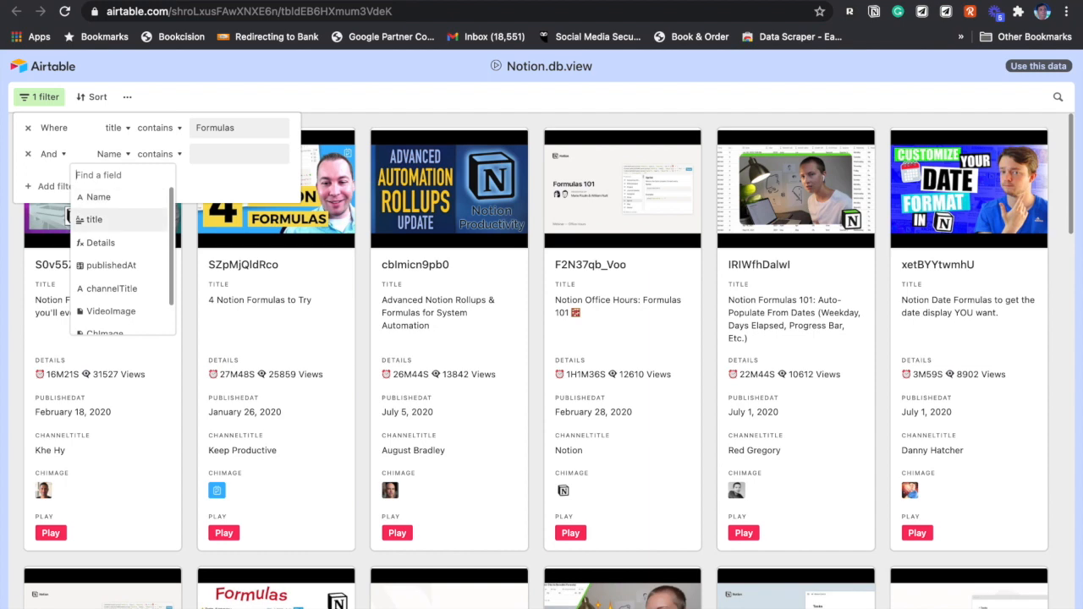
click(93, 220)
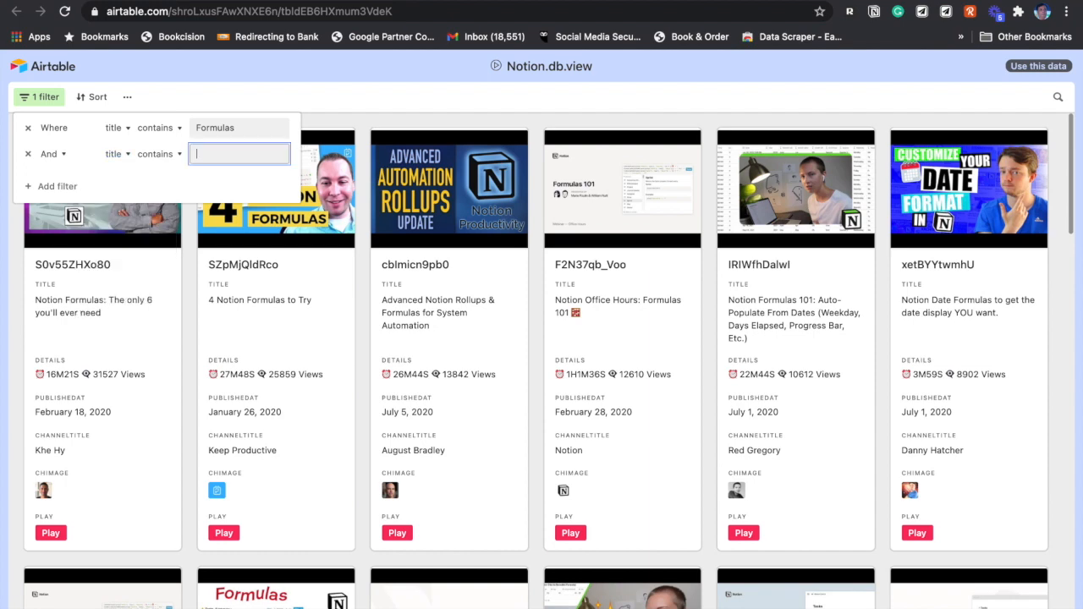
text(IF)
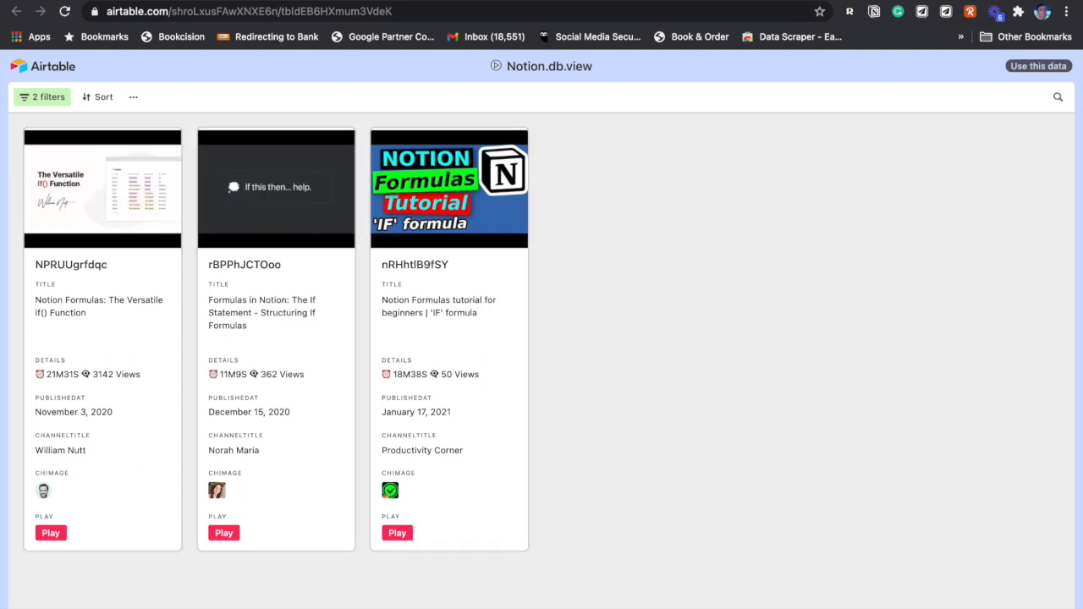
click(42, 96)
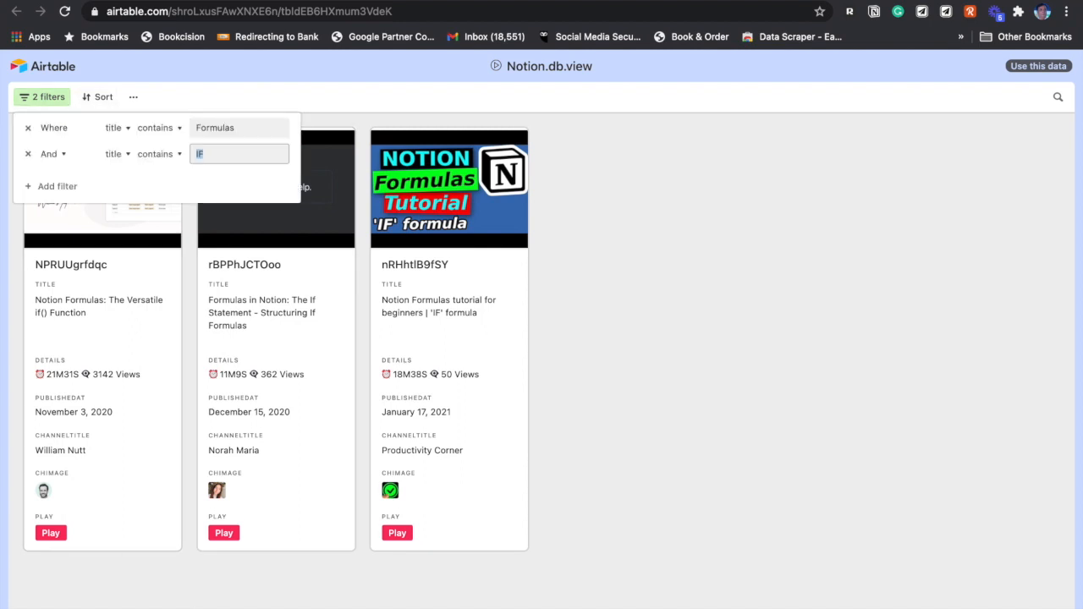
mouse_move(28, 128)
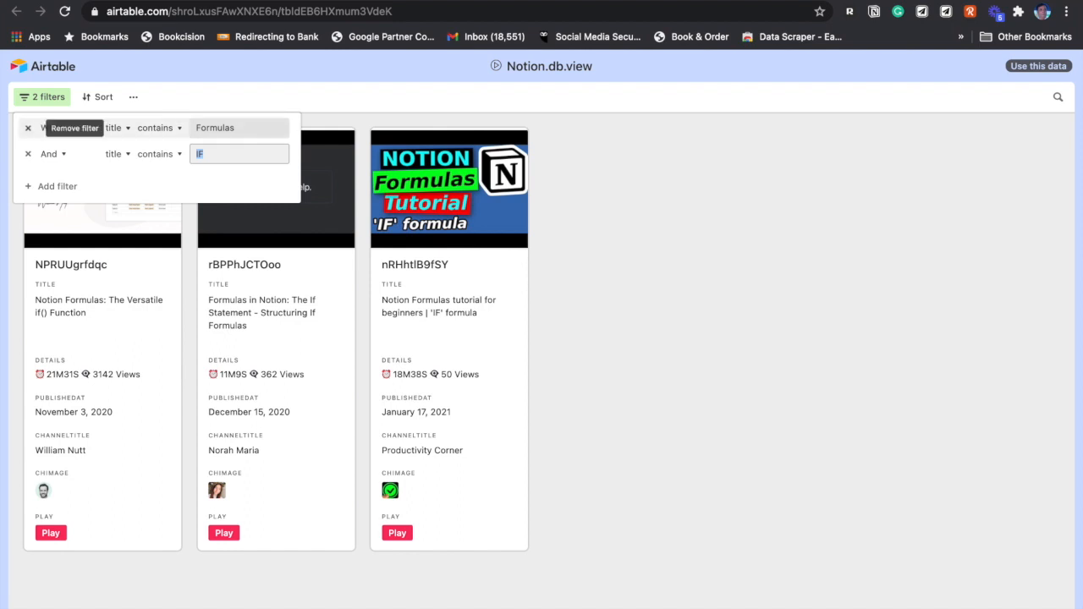
- Remove the Formulas condition, switch the other to channelTitle contains 'August Bradley', and browse results
click(27, 153)
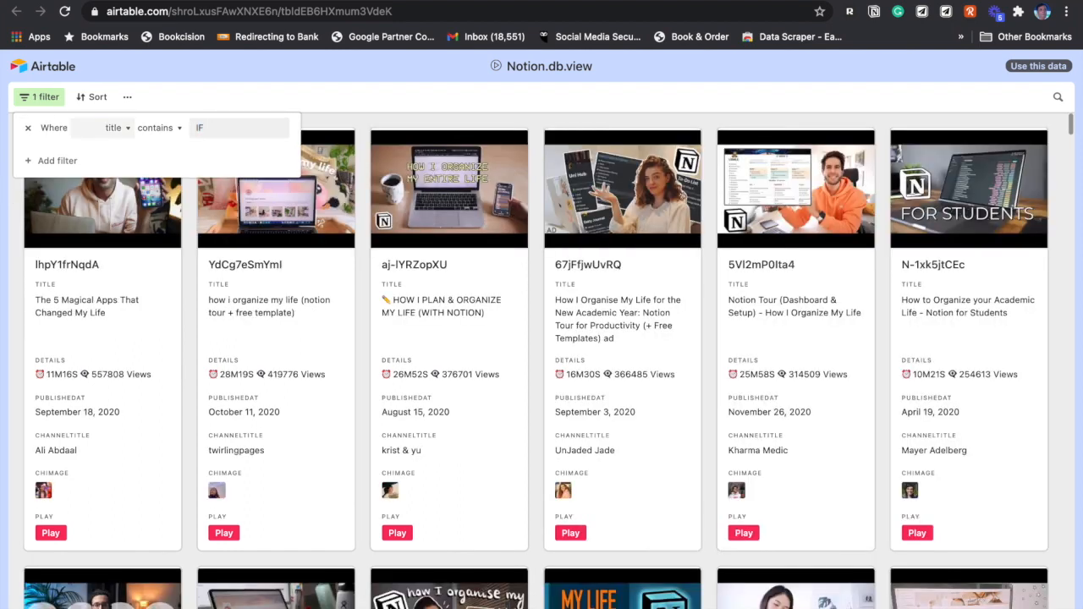
mouse_move(28, 128)
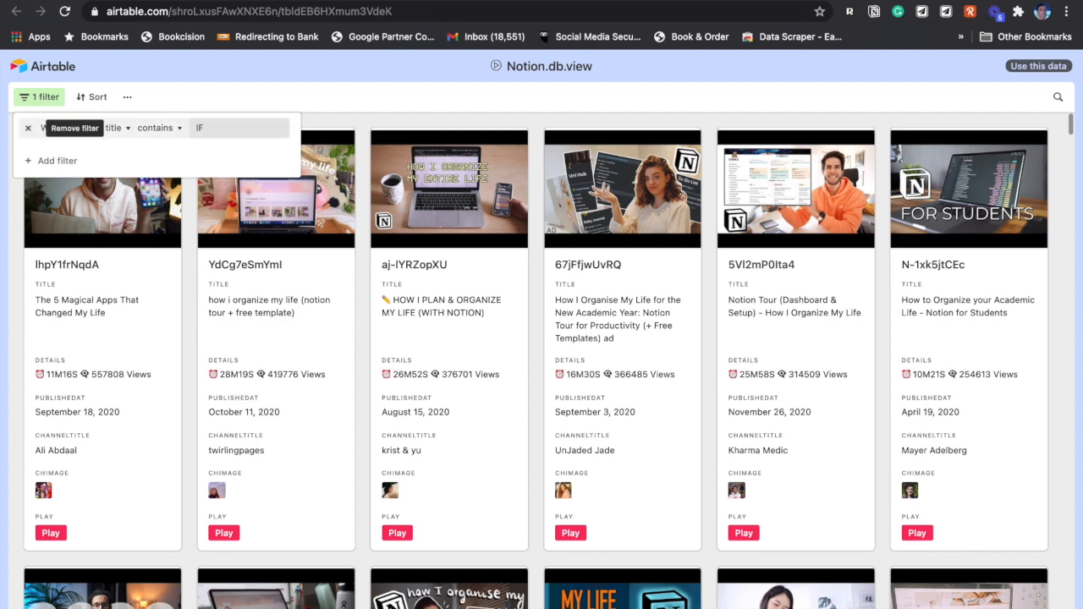
click(114, 128)
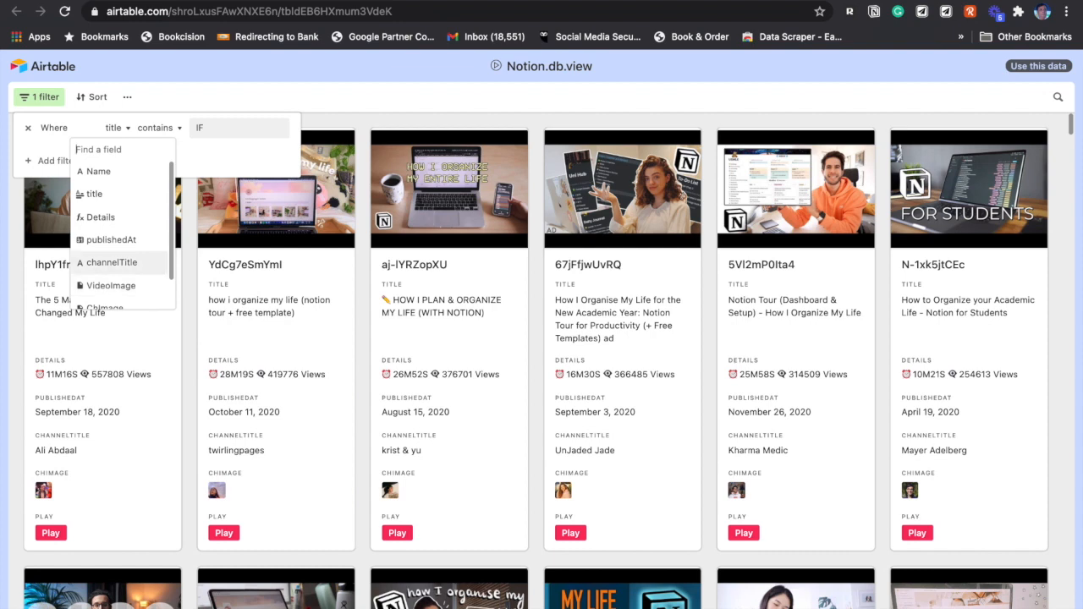
click(112, 263)
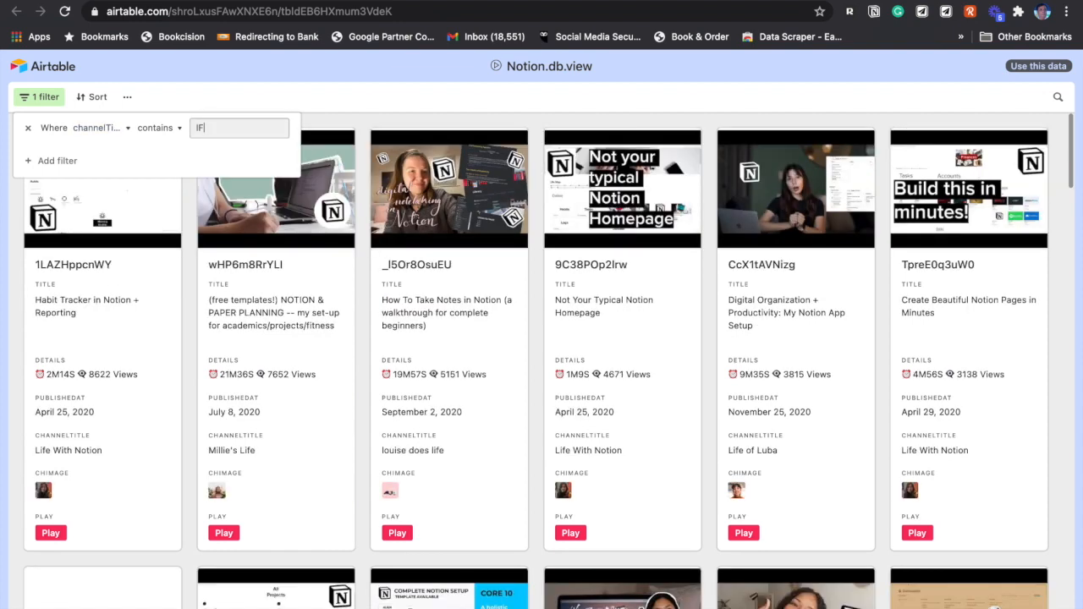
text(August Bra)
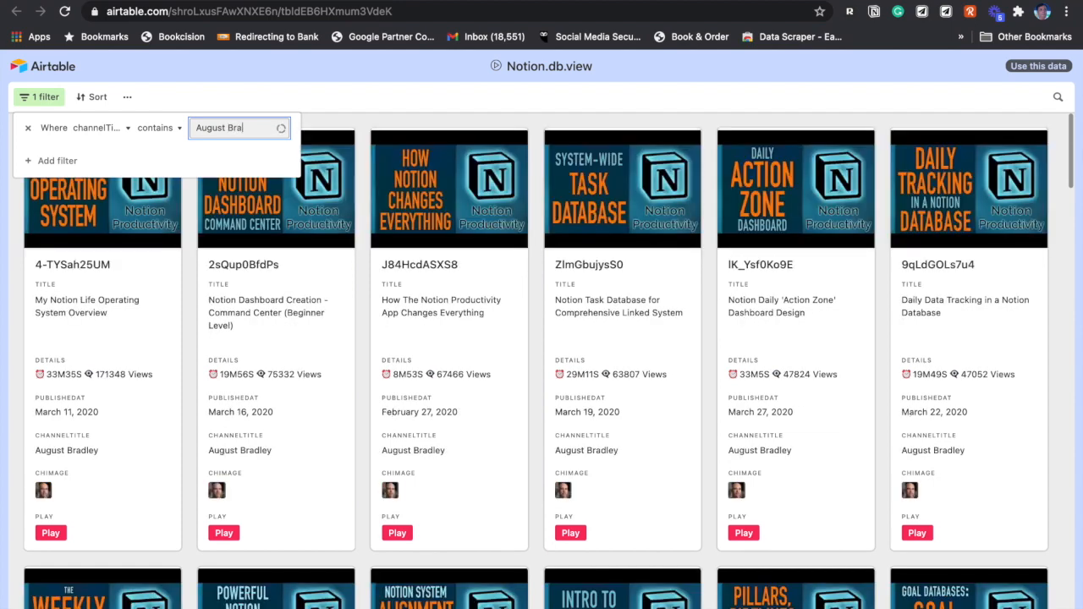
text(dley)
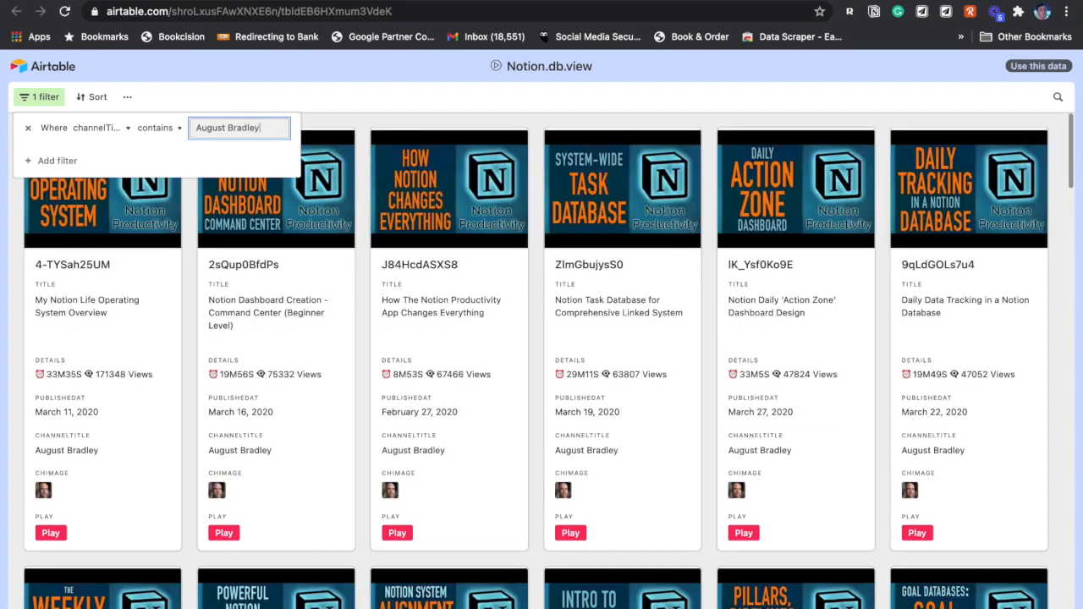
scroll(down, 3)
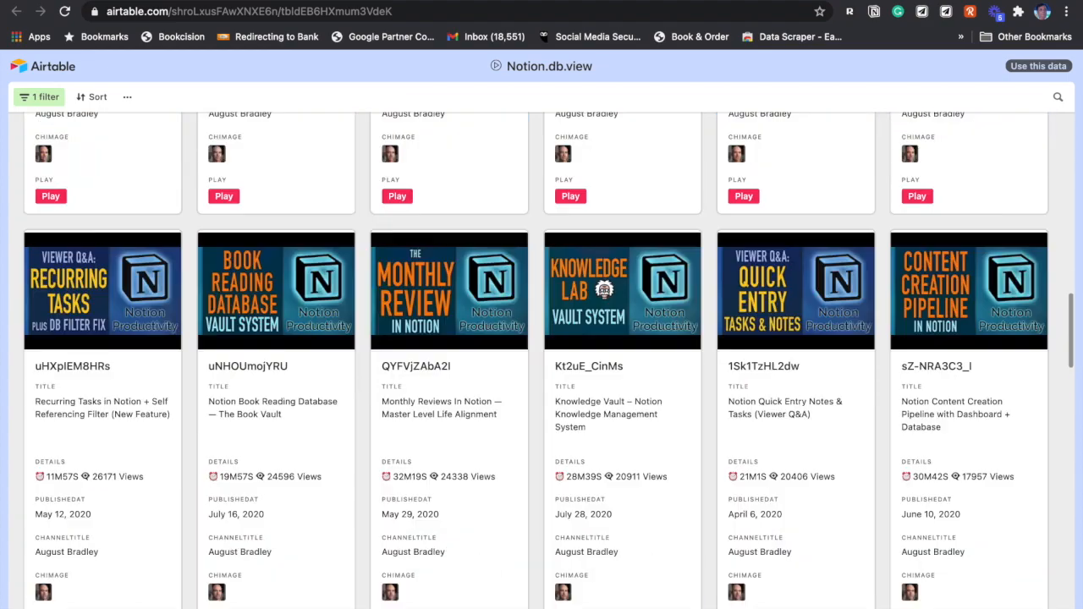
scroll(down, 3)
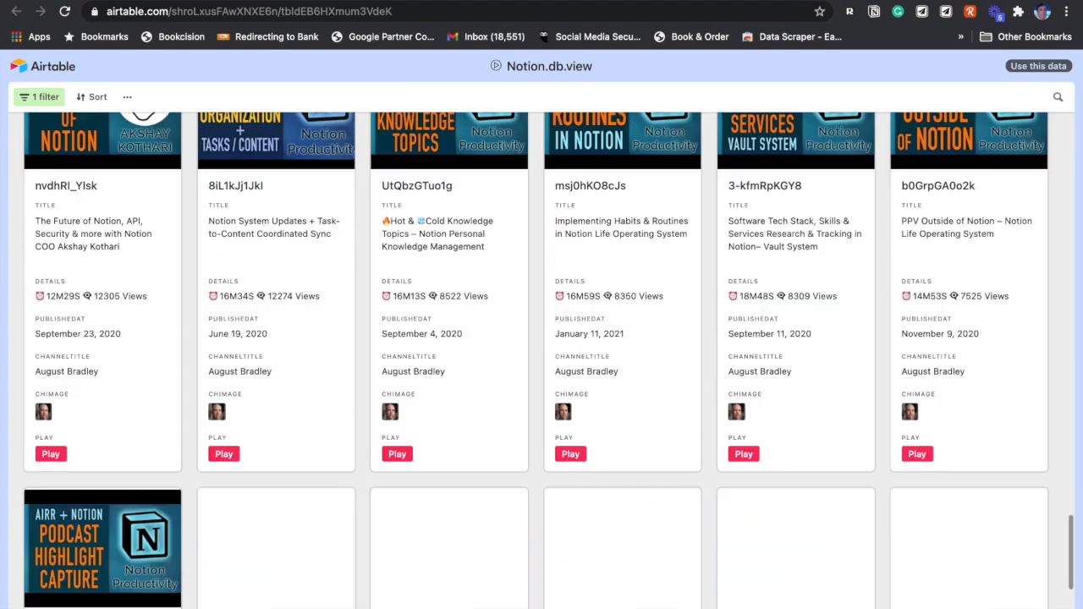
scroll(down, 3)
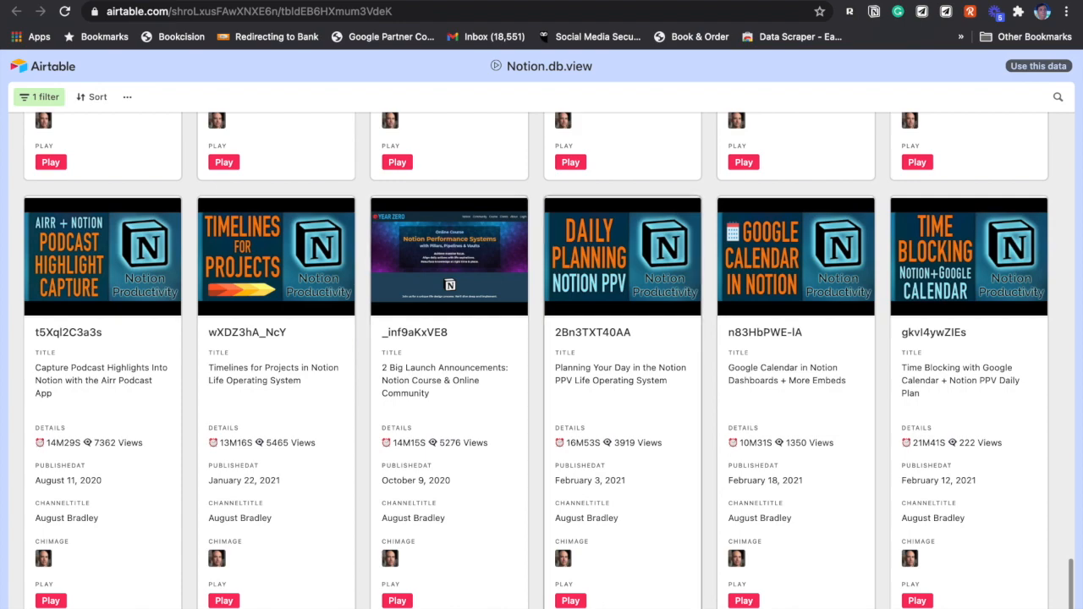
mouse_move(570, 600)
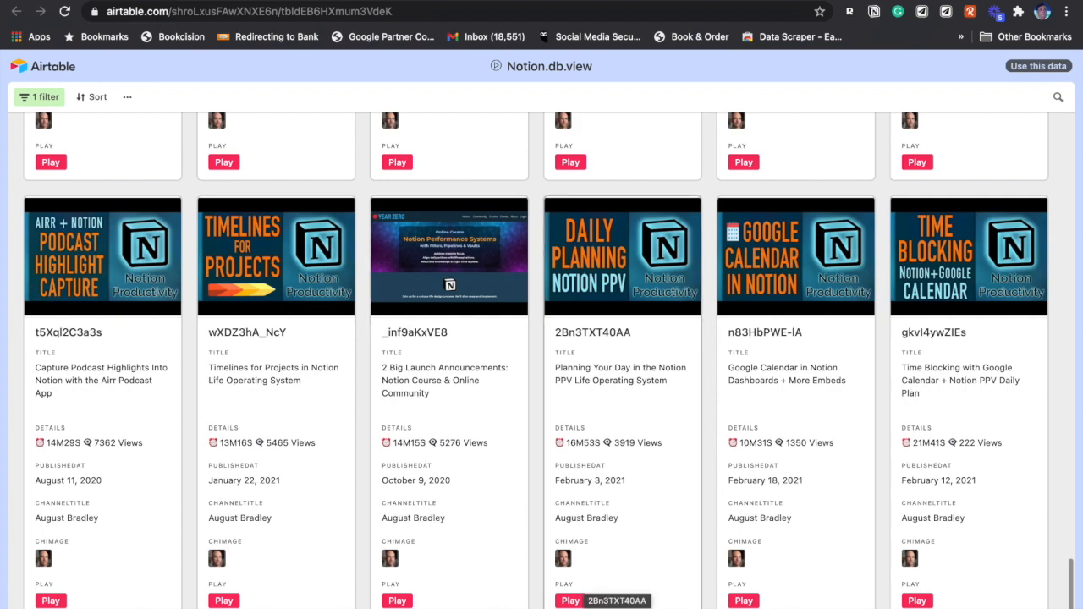
scroll(up, 3)
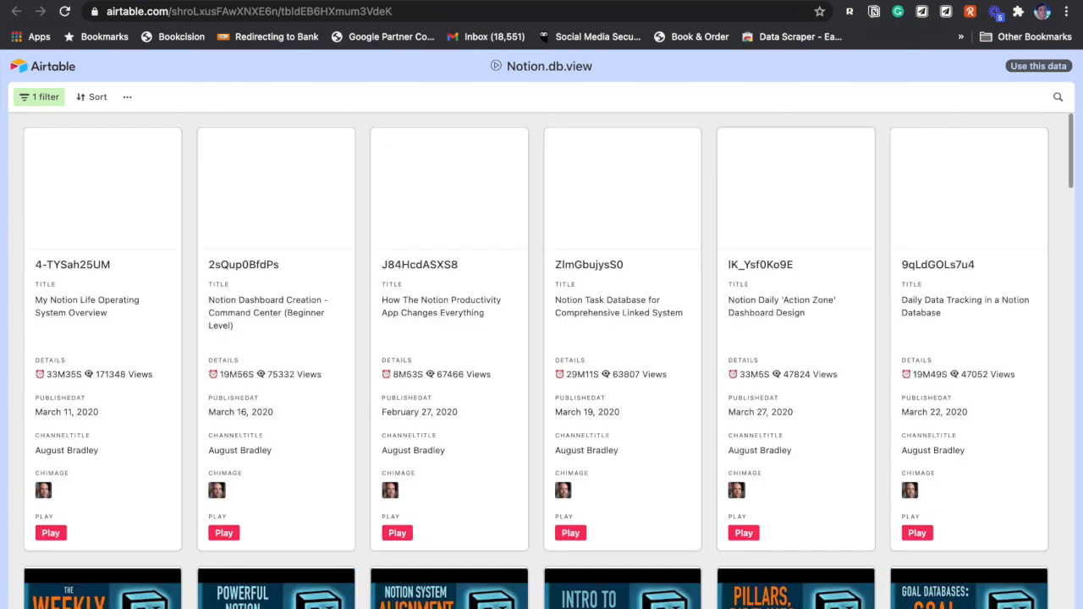
- Sort the gallery by publishedAt from 9 to 1 and scroll through the reordered cards
click(97, 96)
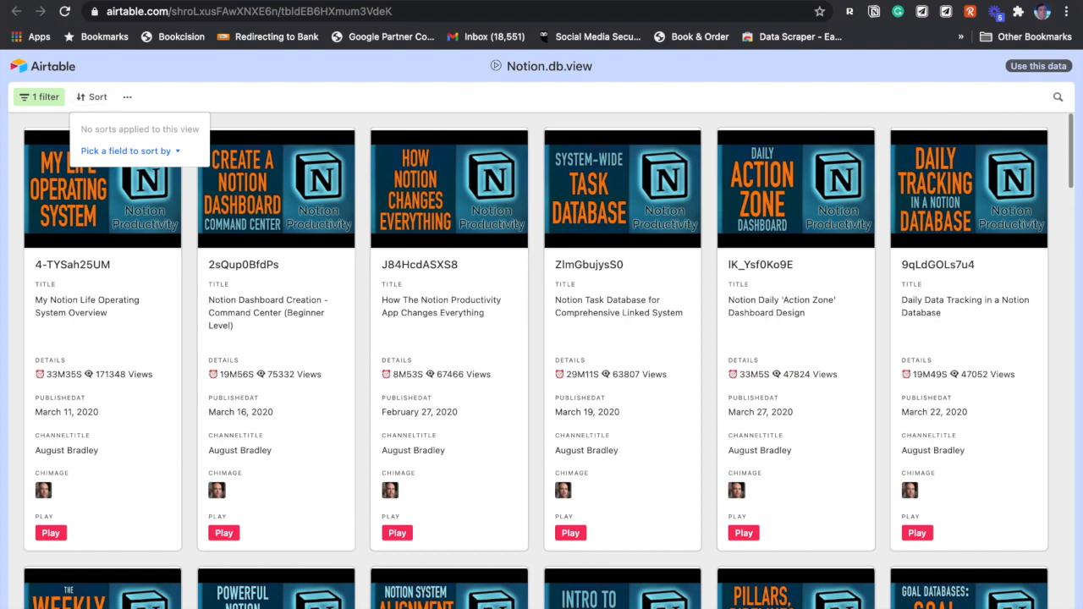
click(128, 150)
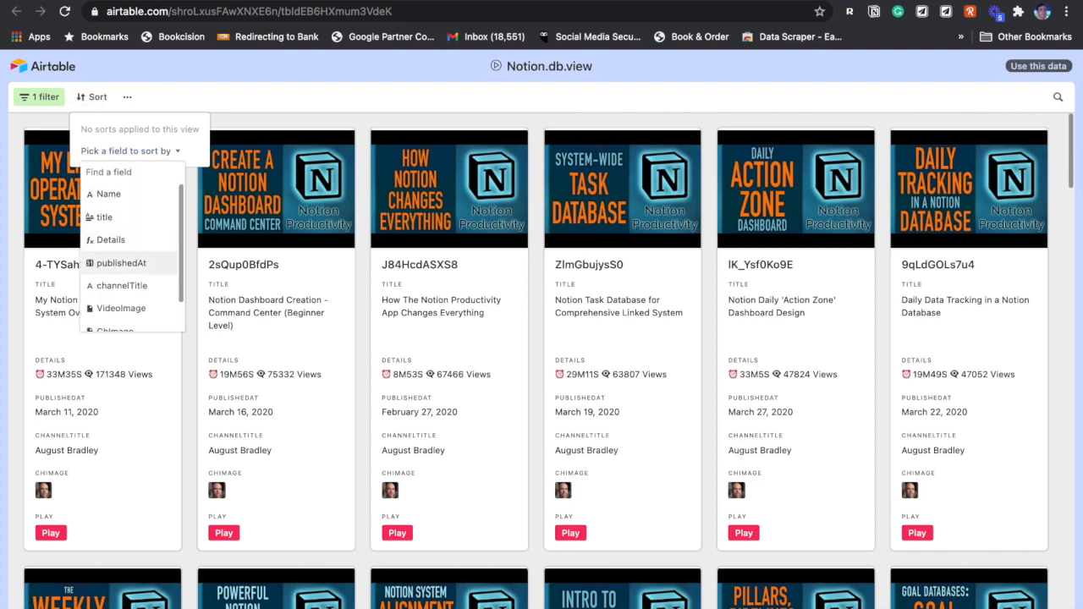
click(121, 262)
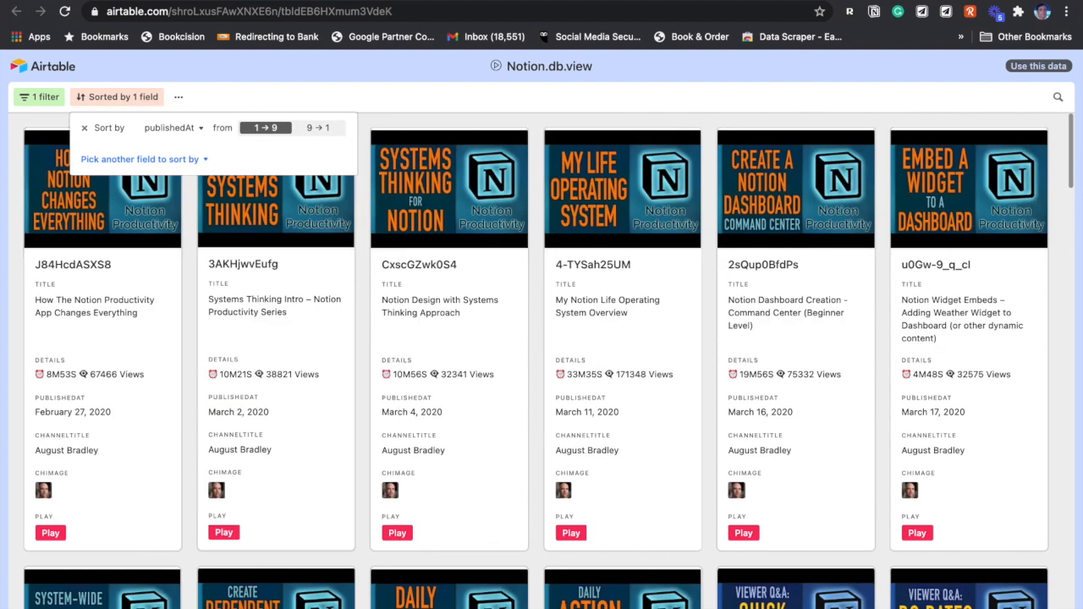
click(319, 128)
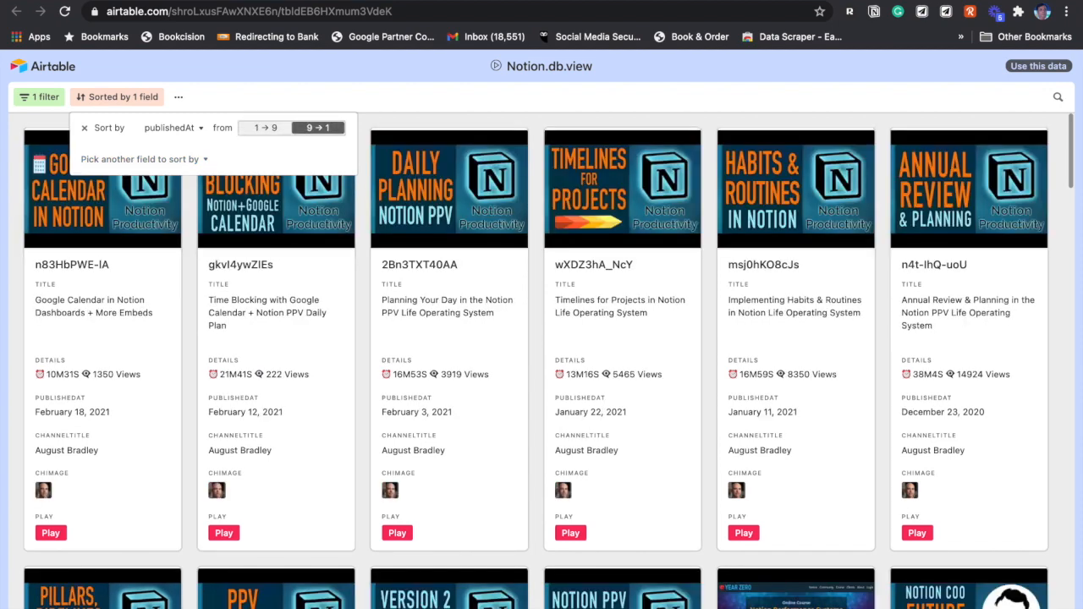
scroll(down, 3)
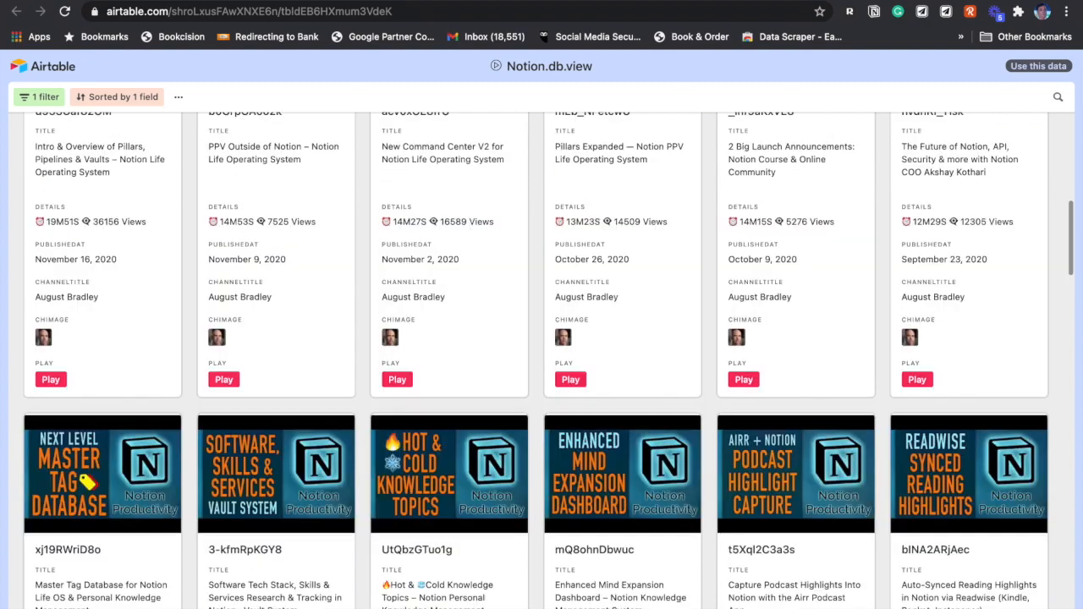
scroll(down, 3)
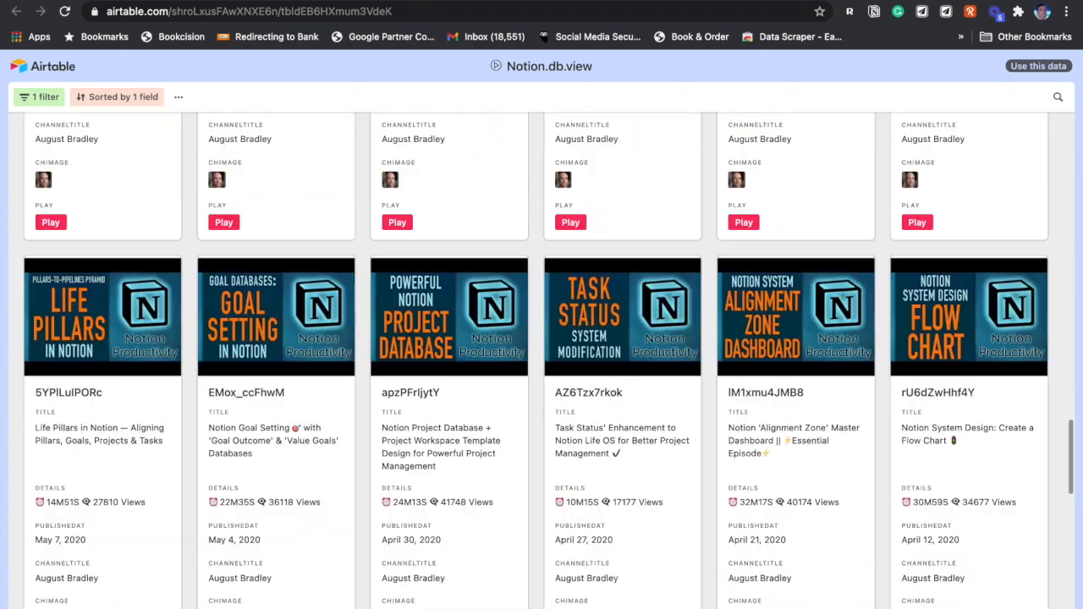
scroll(down, 3)
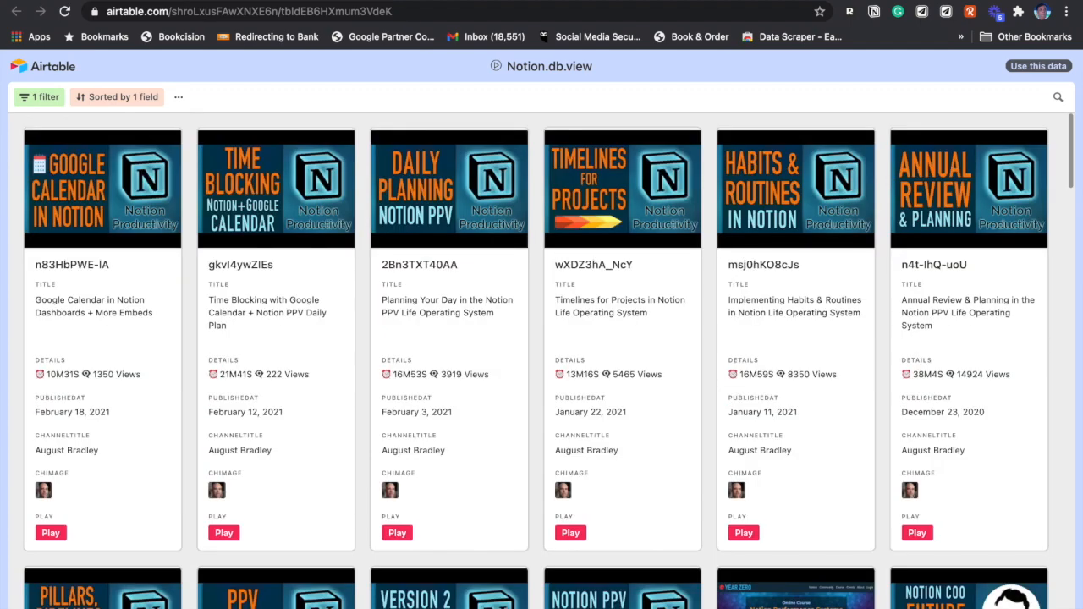
- Change the filter to publishedAt is on or after February 1
click(39, 96)
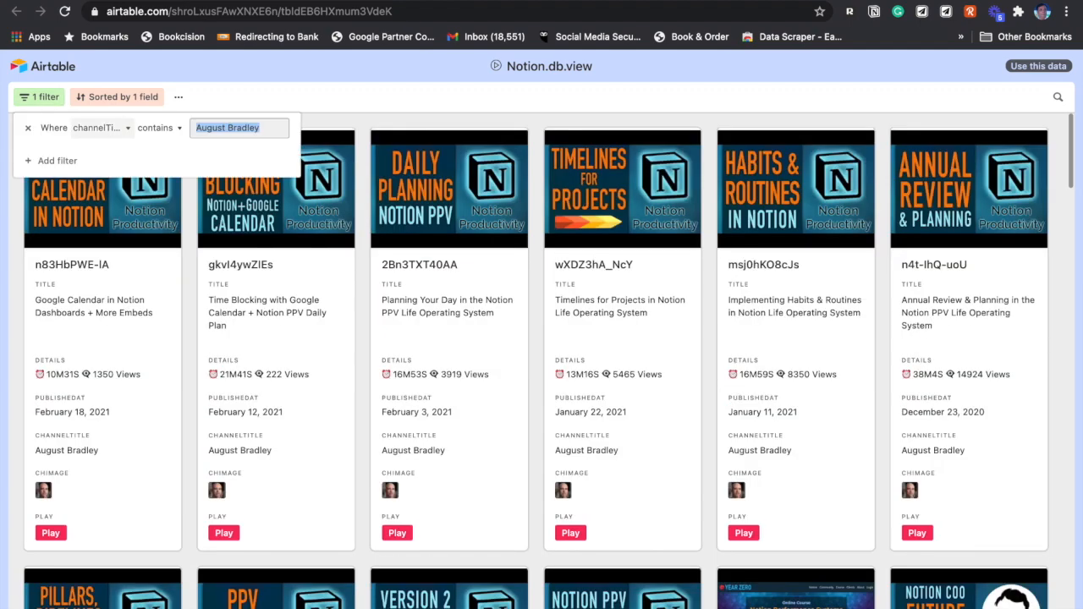
click(95, 128)
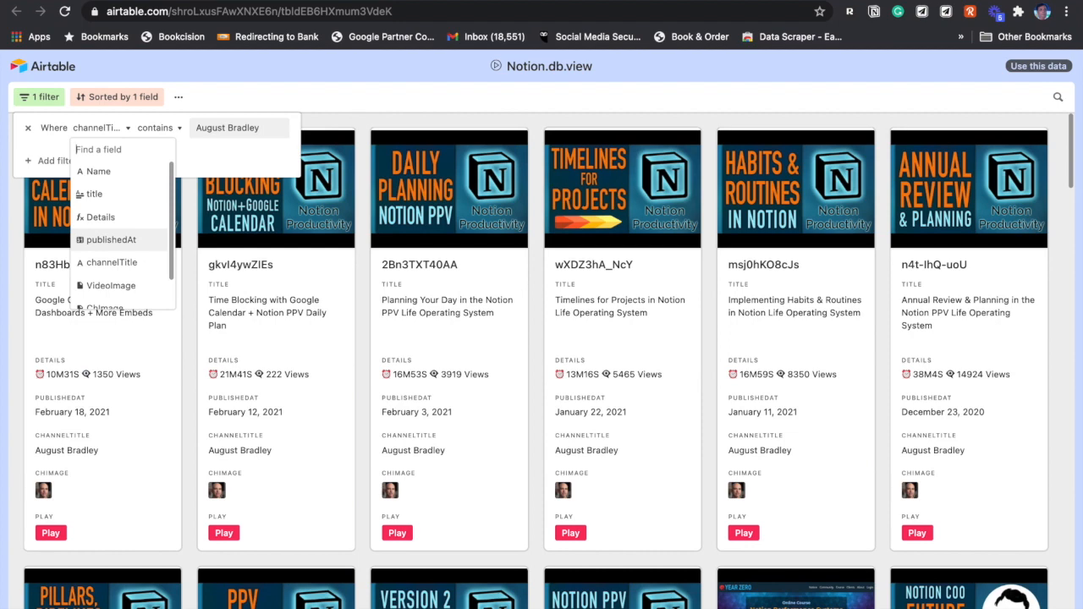
click(111, 240)
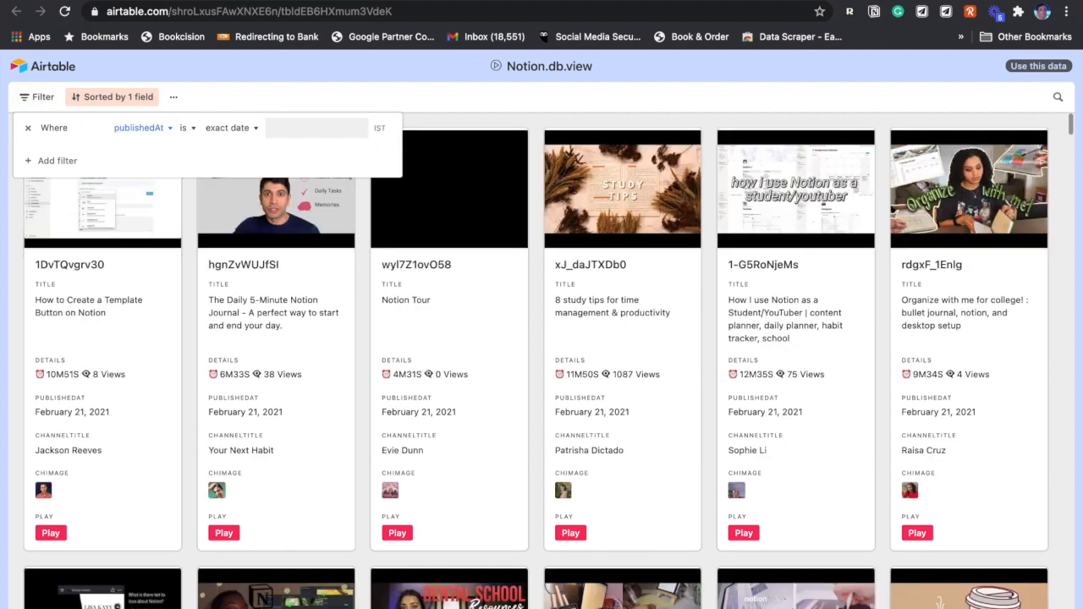
click(228, 127)
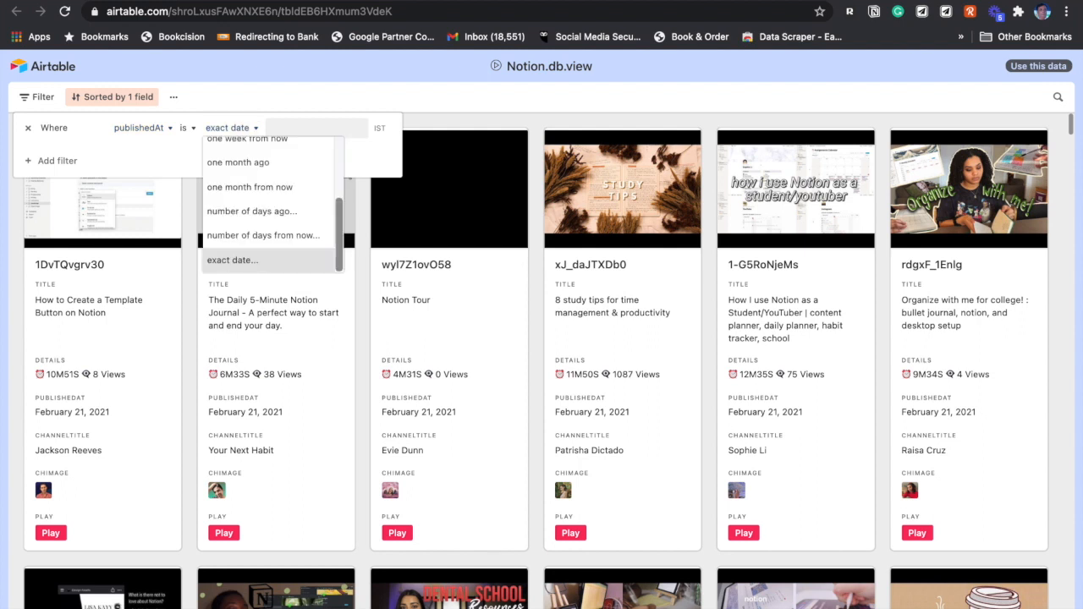
click(185, 127)
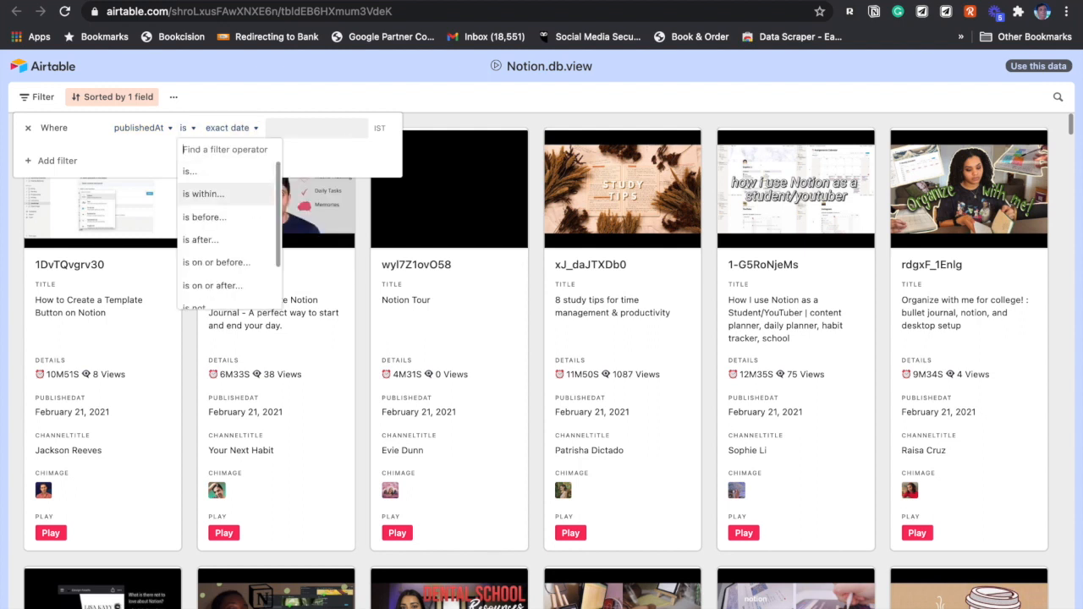
click(217, 262)
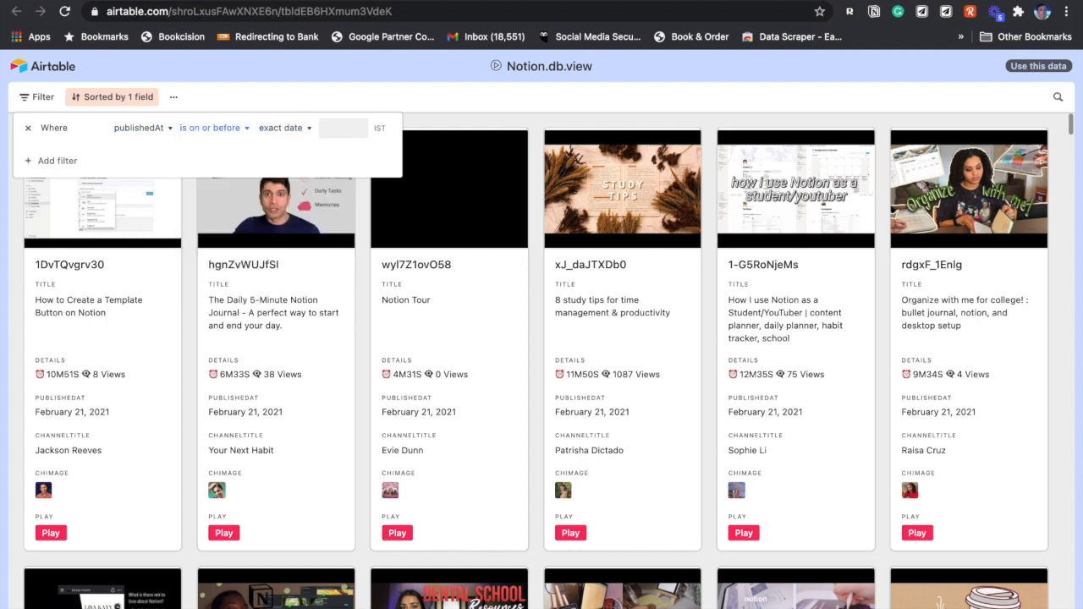
click(343, 128)
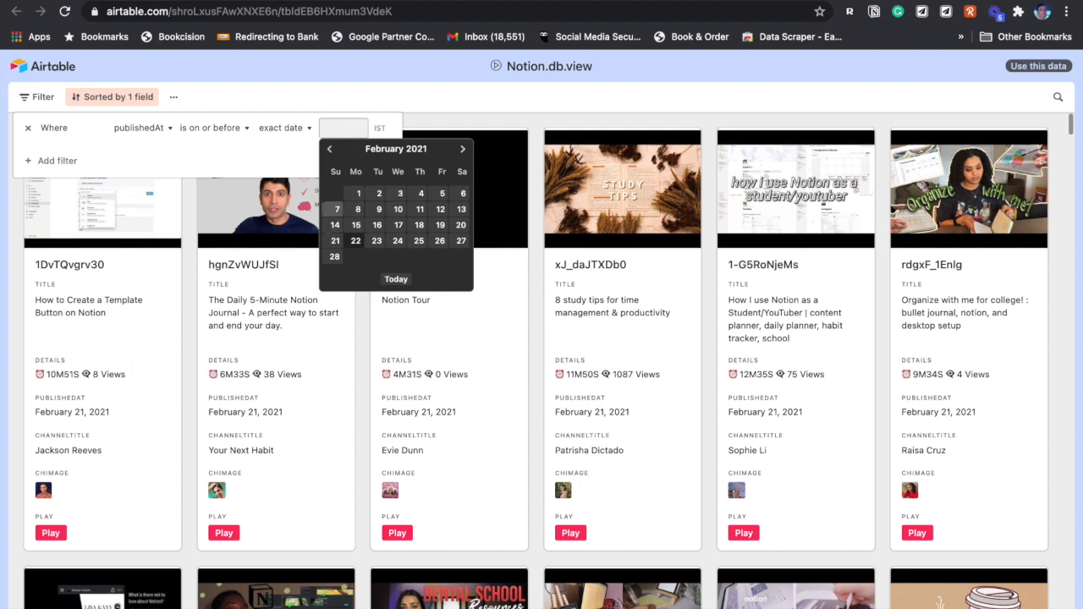
click(212, 127)
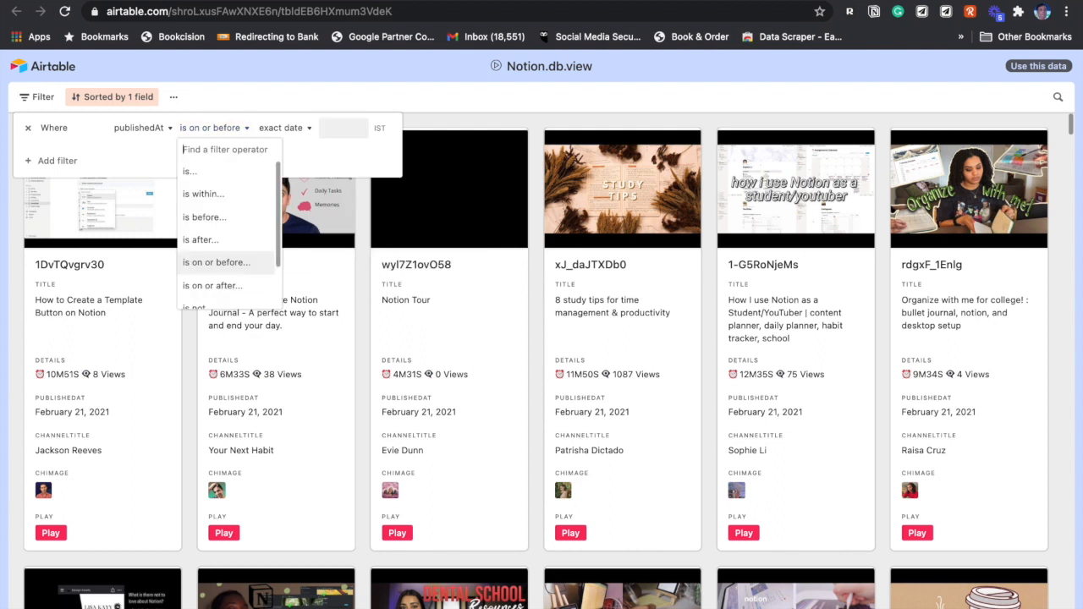
click(213, 285)
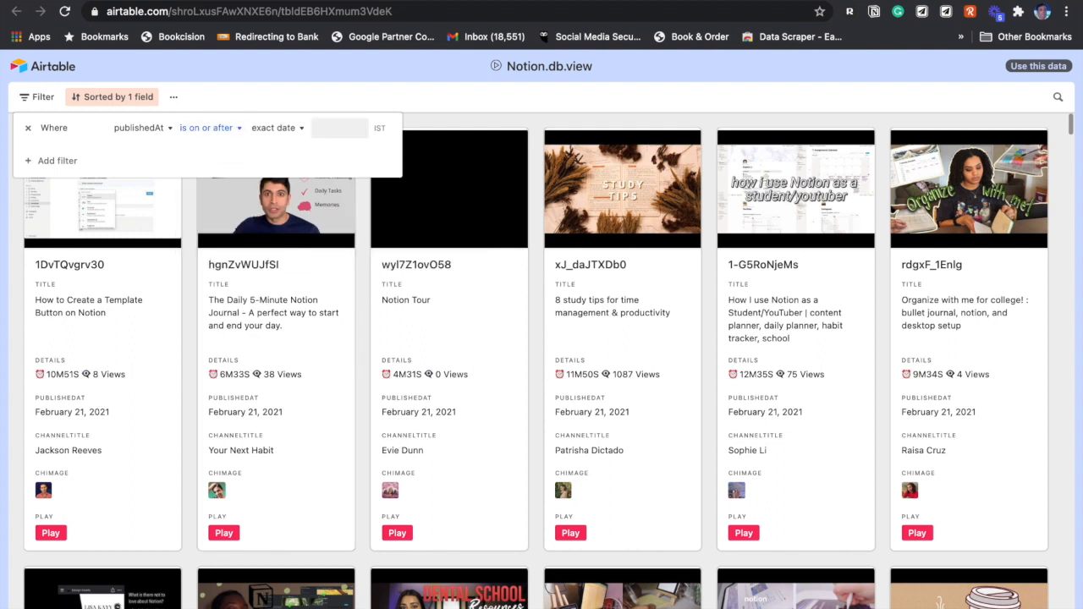
click(339, 128)
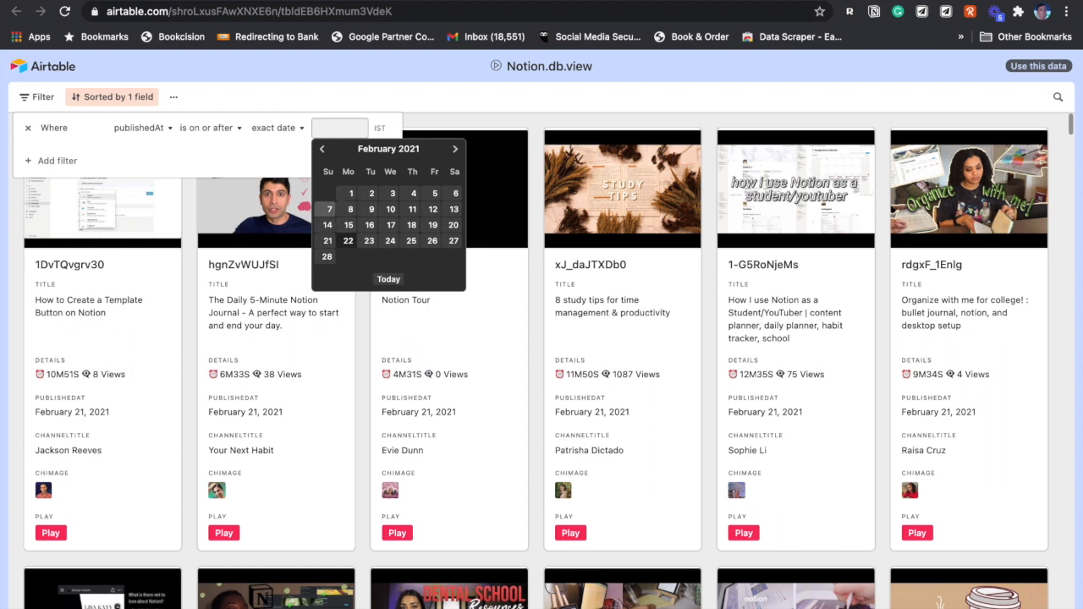
click(351, 193)
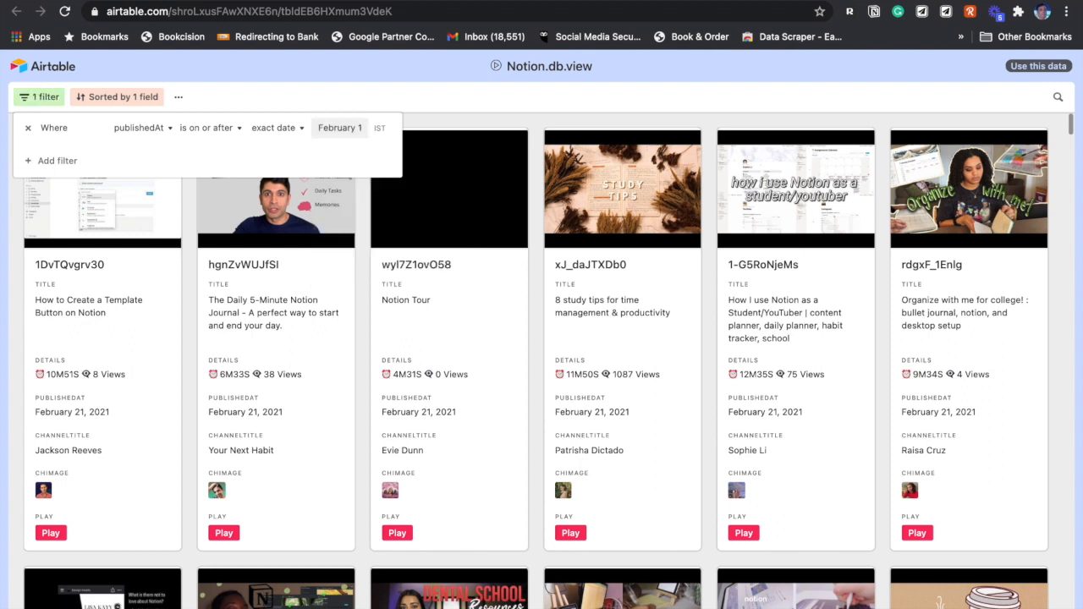
- Scroll down through the February 2021 videos and back to the top
scroll(down, 3)
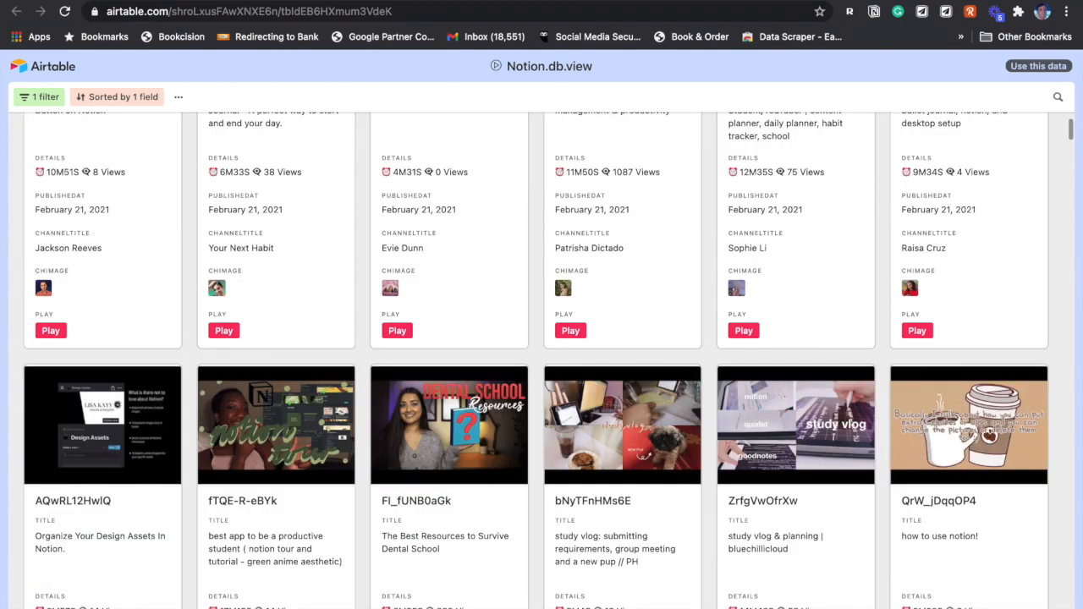
scroll(down, 3)
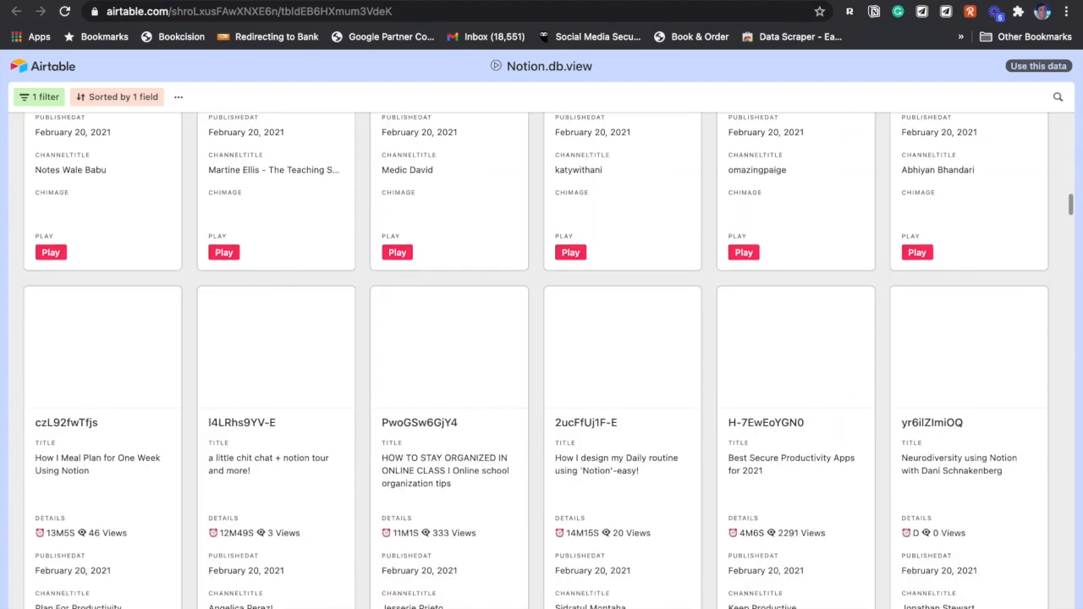
scroll(down, 3)
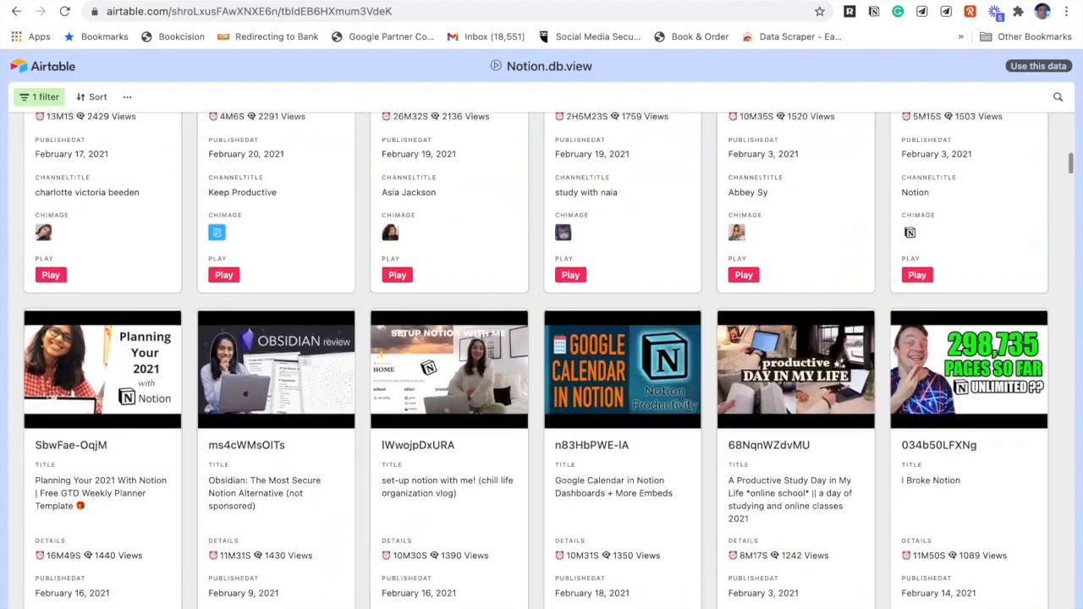
scroll(up, 3)
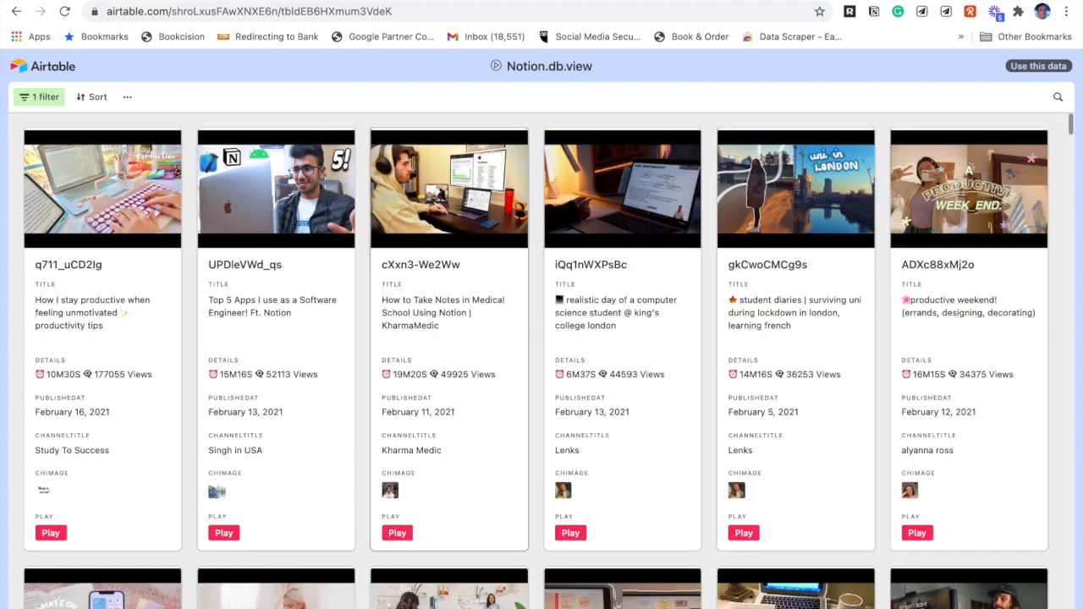